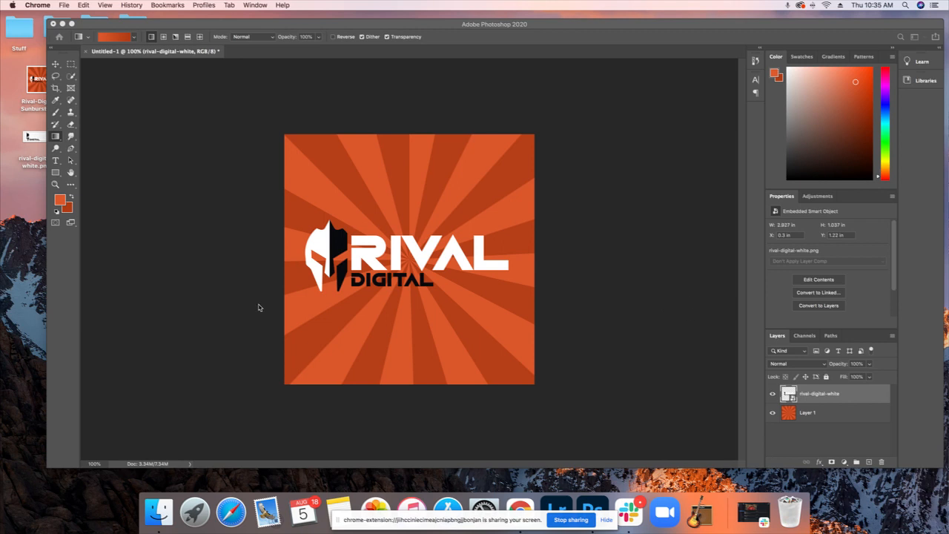
pyautogui.moveTo(509, 182)
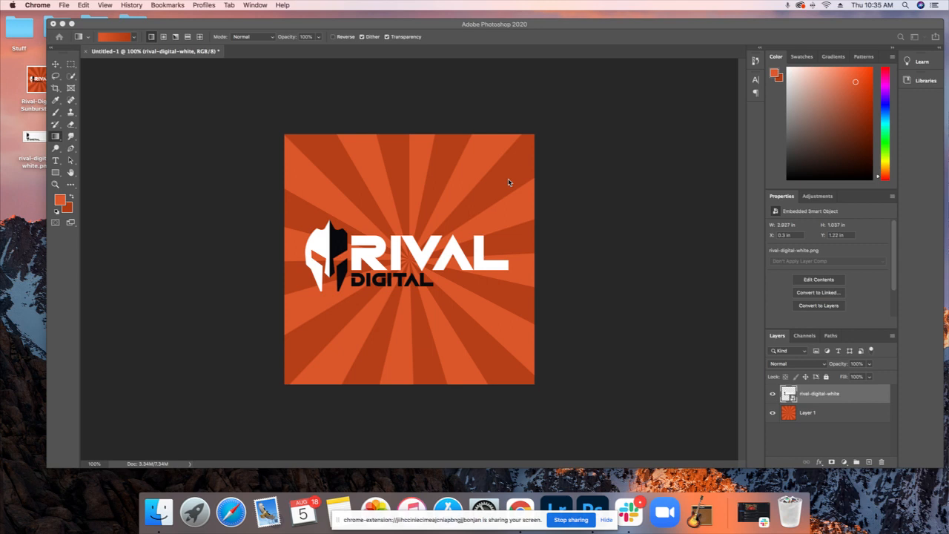
pyautogui.moveTo(513, 195)
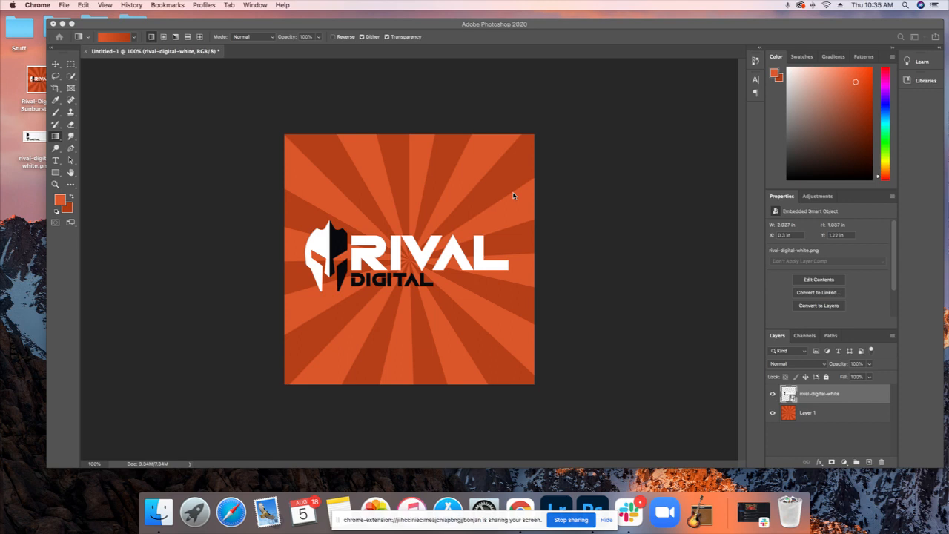
pyautogui.moveTo(592, 256)
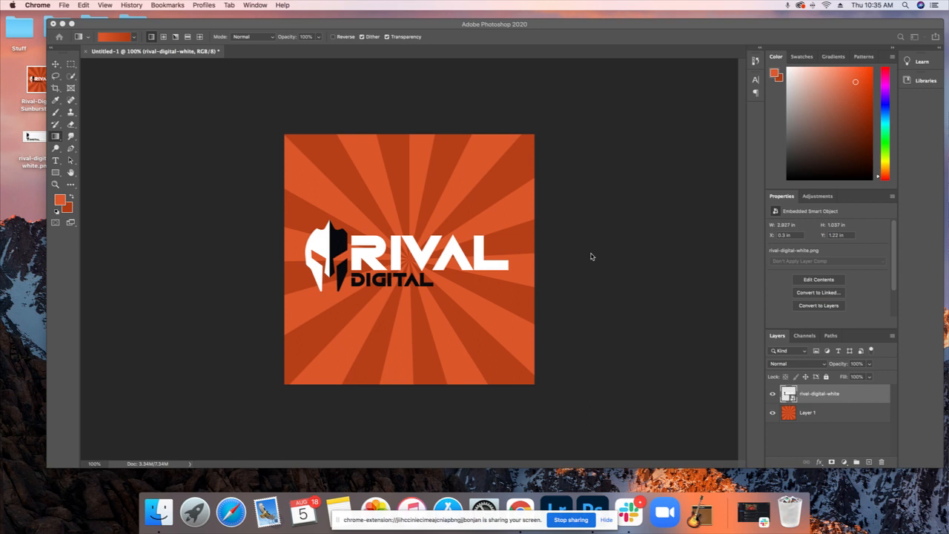
pyautogui.moveTo(487, 228)
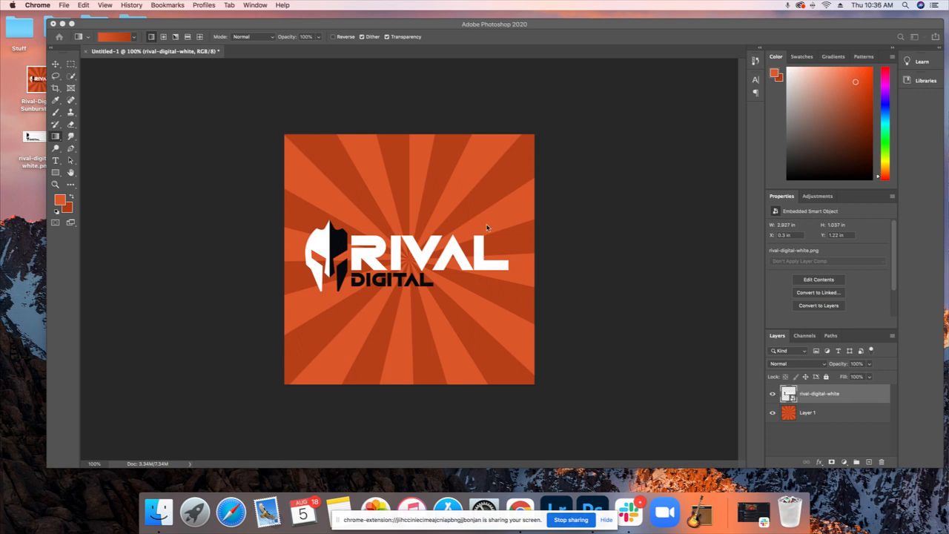
pyautogui.moveTo(197, 153)
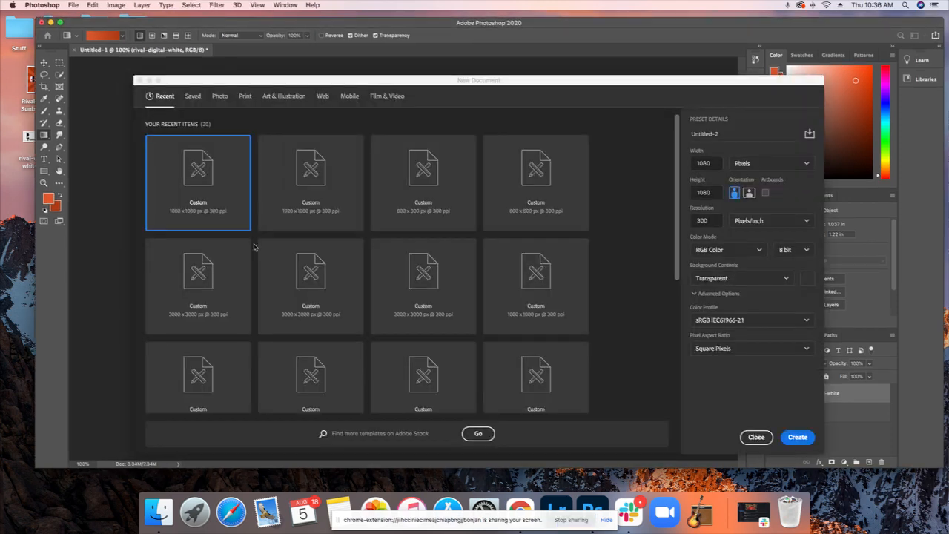
pyautogui.moveTo(666, 389)
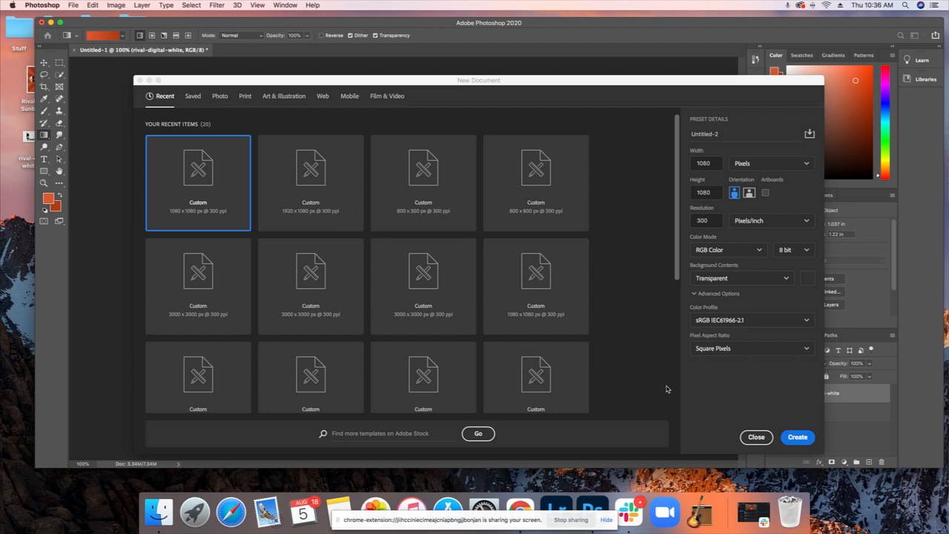
pyautogui.moveTo(655, 377)
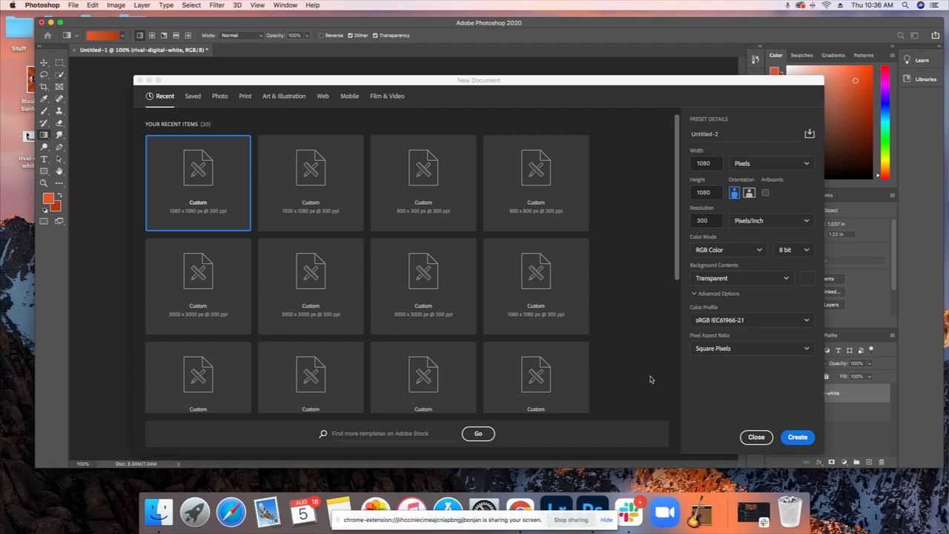
pyautogui.moveTo(635, 347)
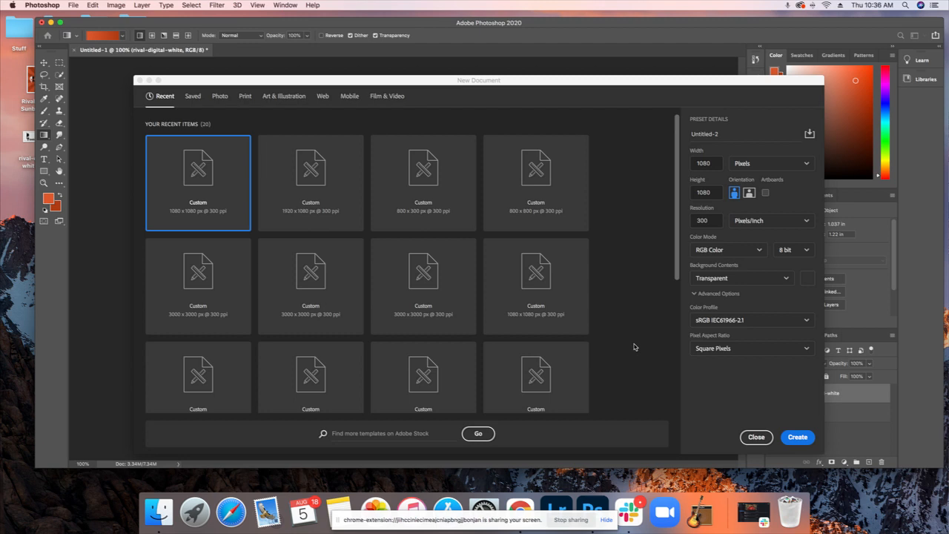
pyautogui.moveTo(632, 344)
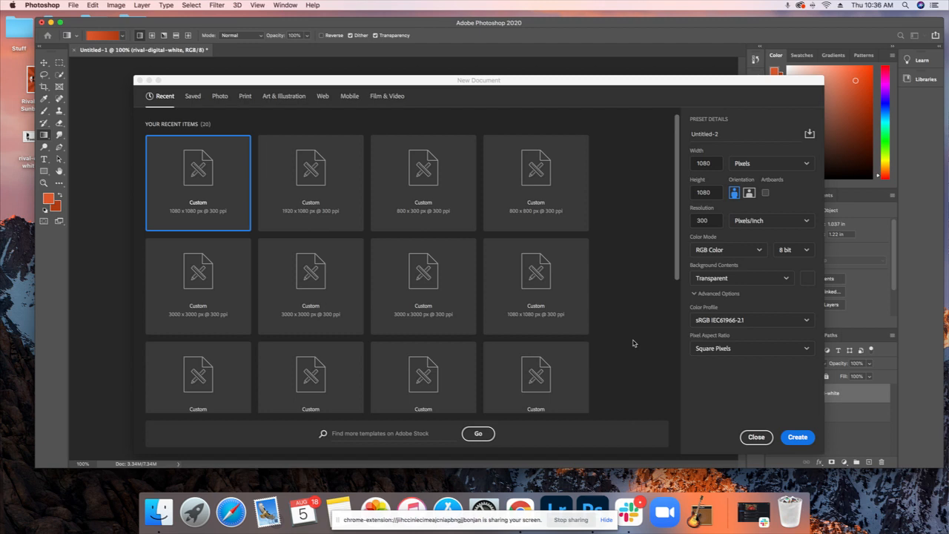
pyautogui.moveTo(632, 343)
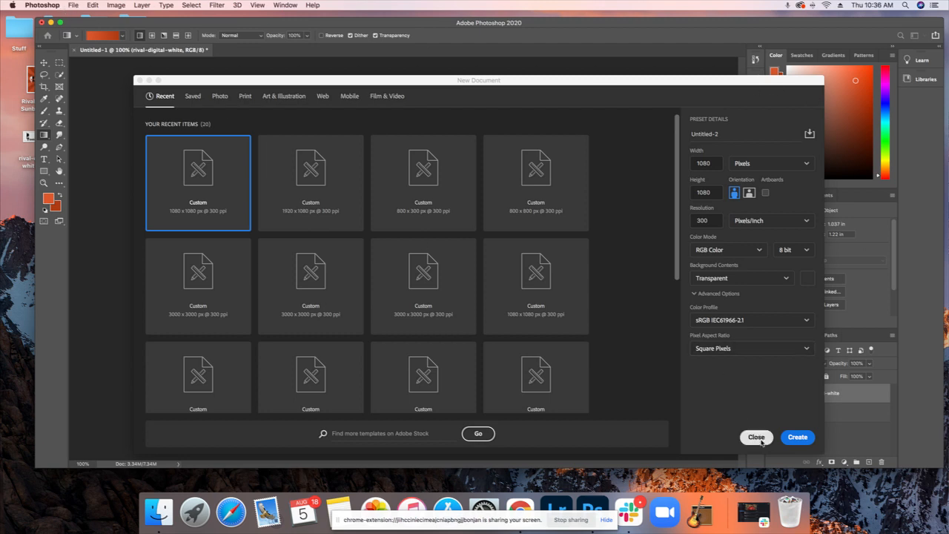
pyautogui.moveTo(536, 289)
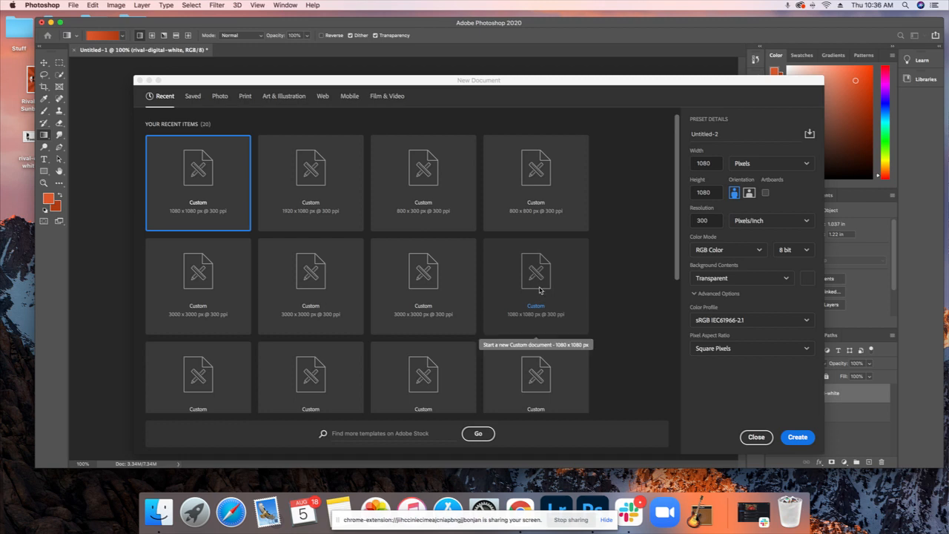
pyautogui.moveTo(578, 287)
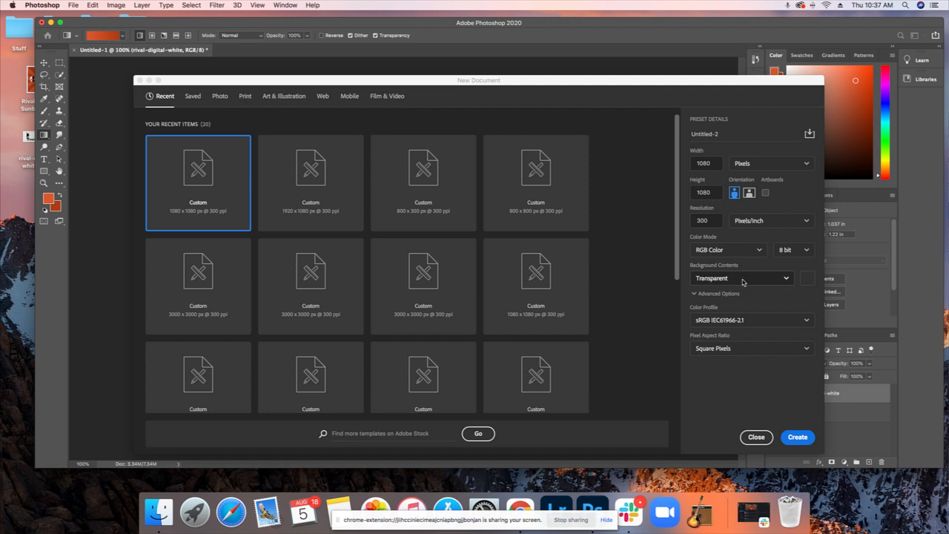
pyautogui.moveTo(743, 282)
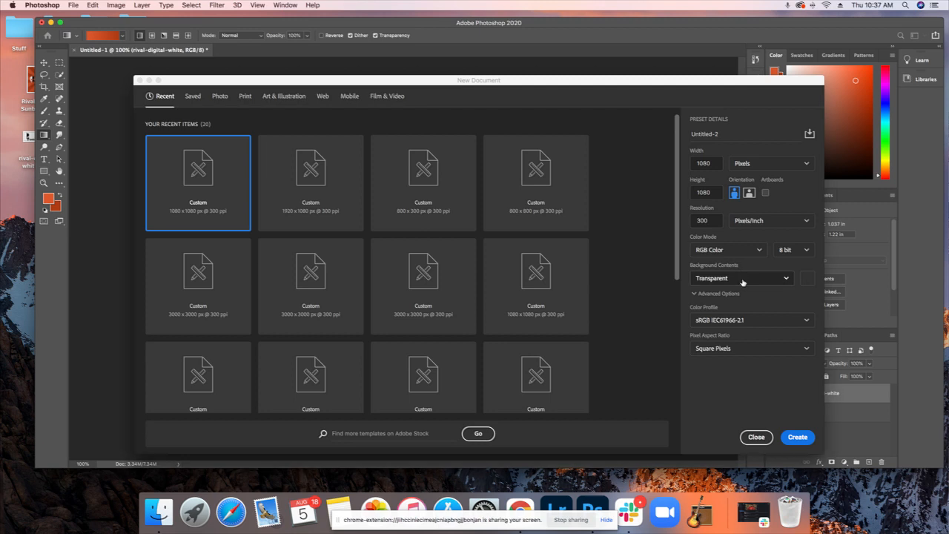
# Step: Review the Background Contents options and keep the 1080×1080 document Transparent
pyautogui.click(740, 278)
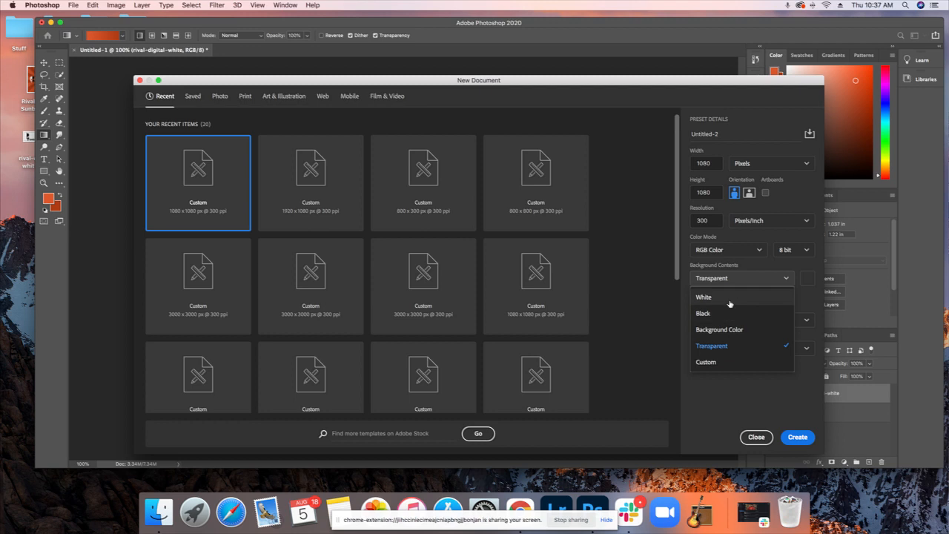
pyautogui.click(711, 345)
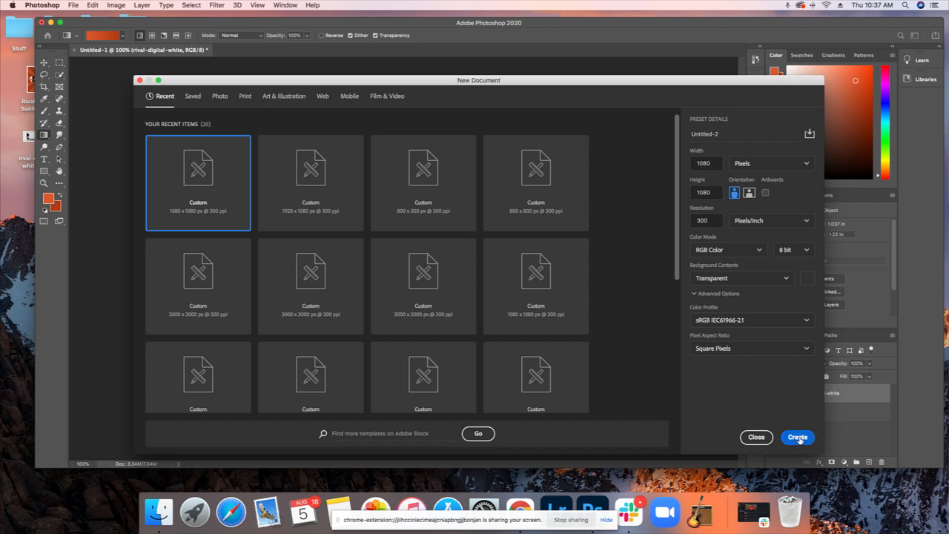
# Step: Create the transparent 1080×1080 px, 300 ppi document from the New Document dialog
pyautogui.click(797, 437)
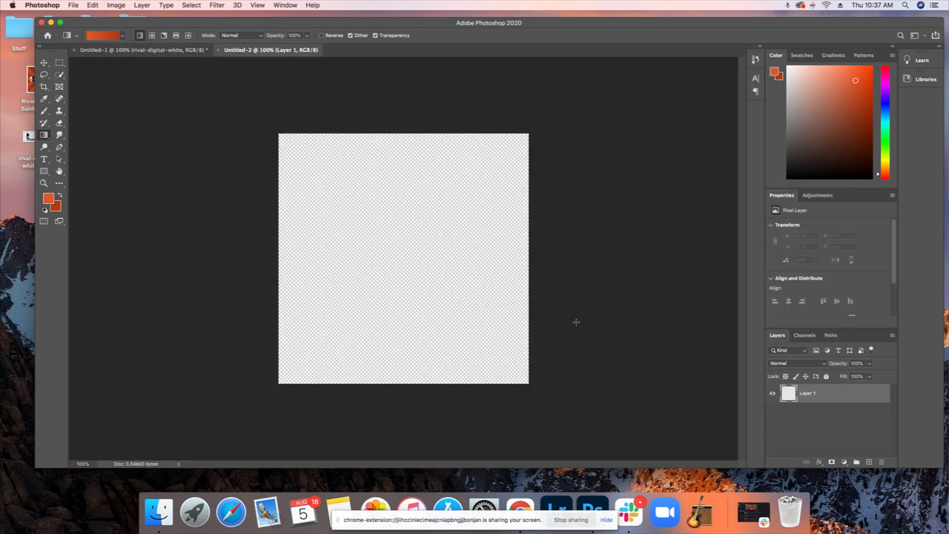
pyautogui.moveTo(566, 389)
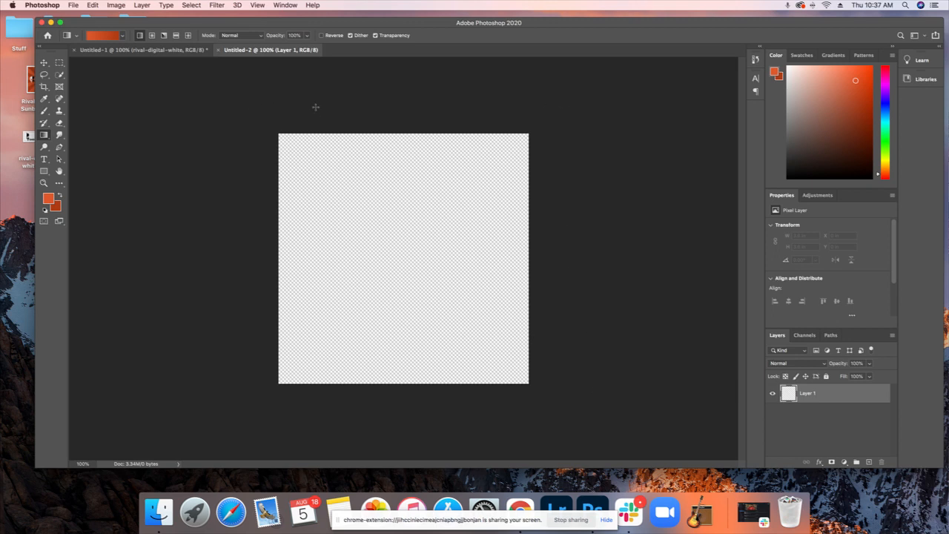
pyautogui.moveTo(241, 184)
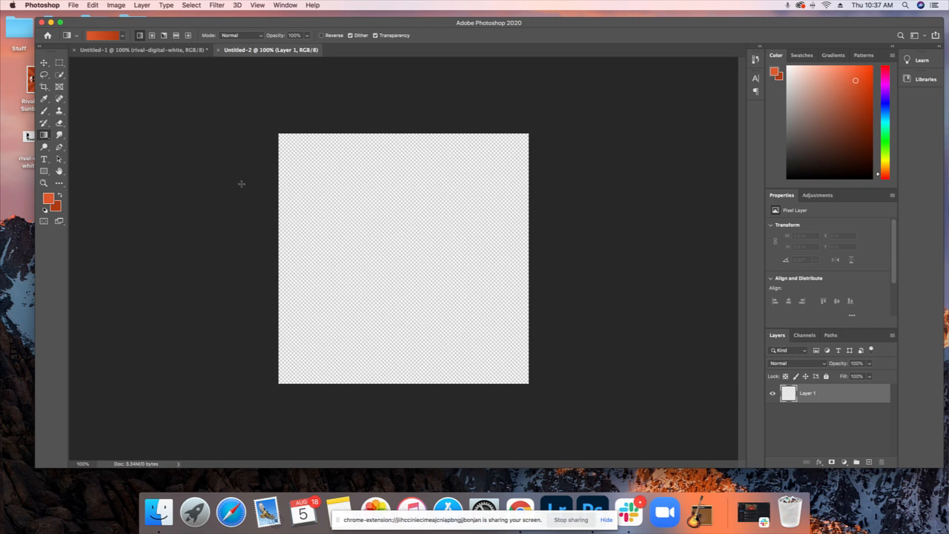
pyautogui.moveTo(225, 183)
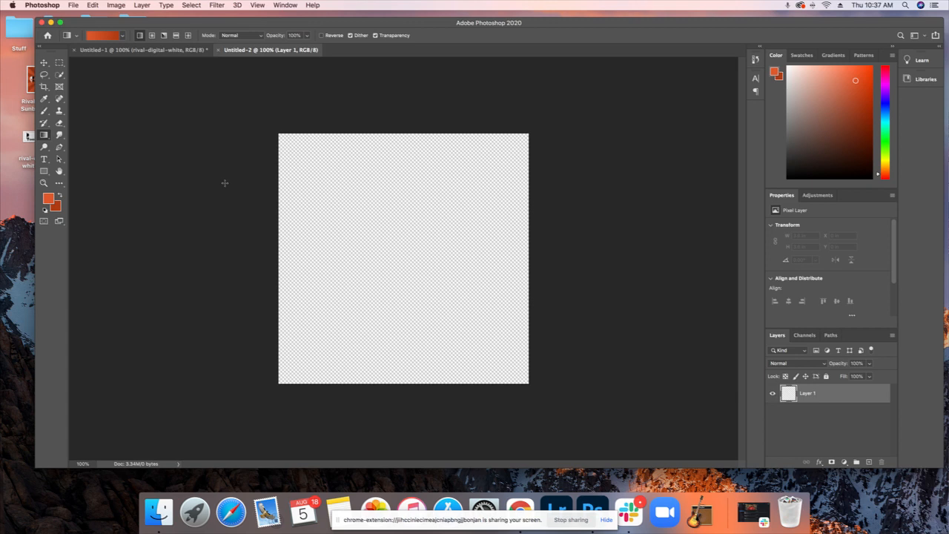
pyautogui.moveTo(183, 182)
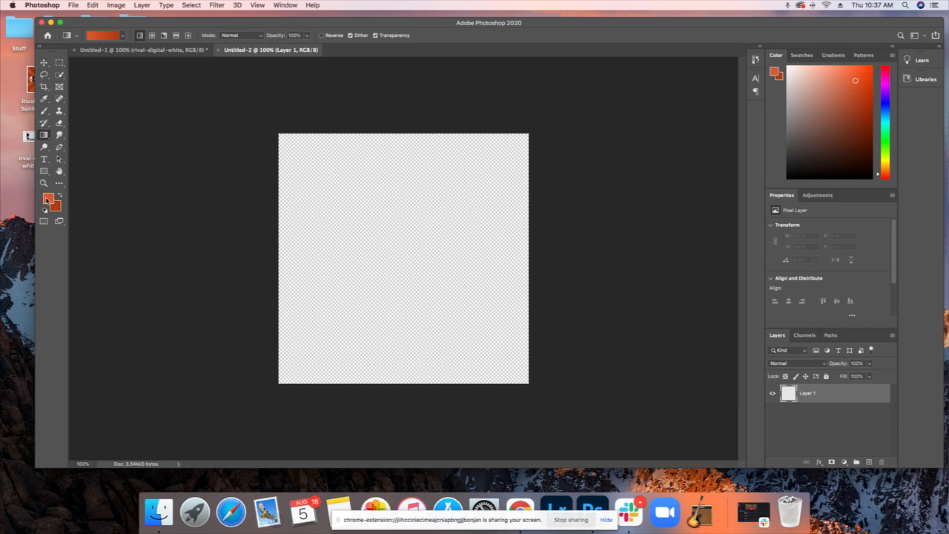
# Step: Set the foreground swatch to hex dd582c and the background swatch to hex b03b14
pyautogui.click(48, 198)
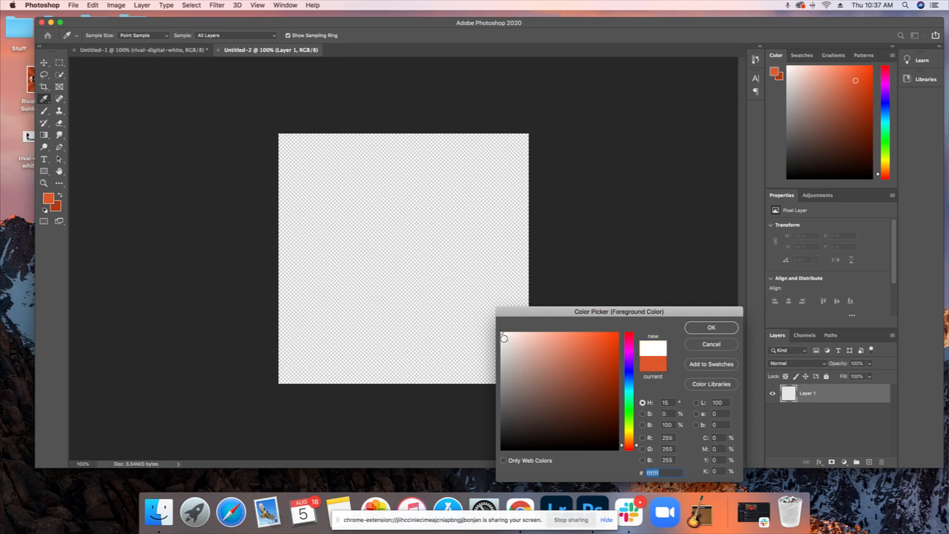
pyautogui.click(554, 334)
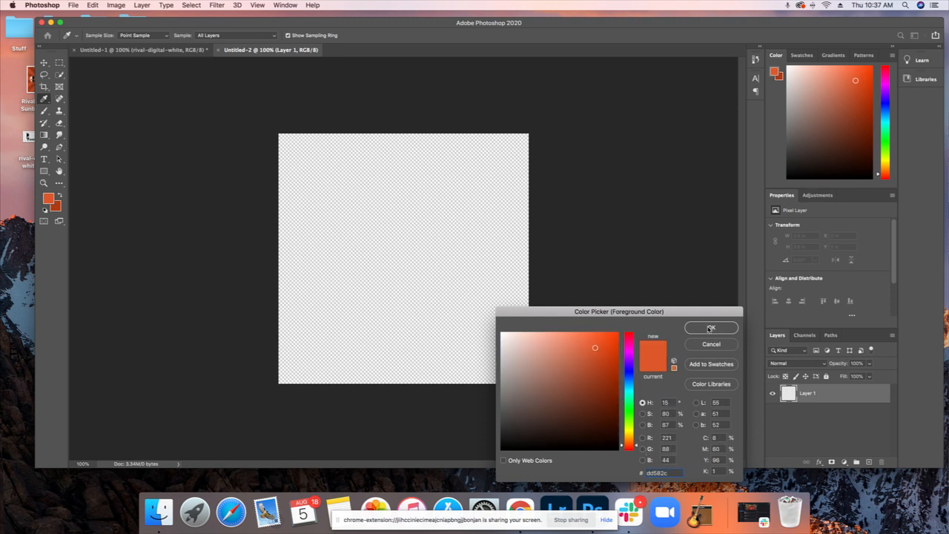
pyautogui.click(710, 327)
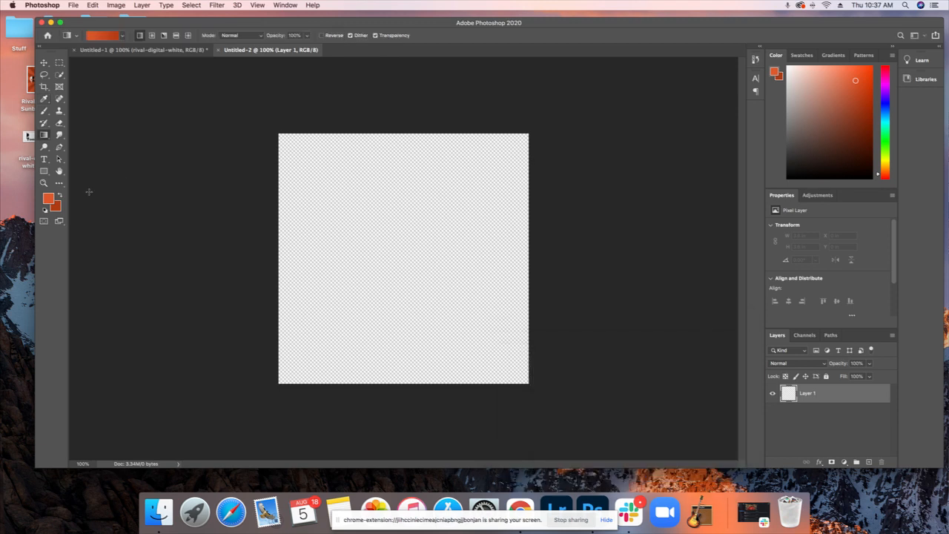
pyautogui.click(53, 206)
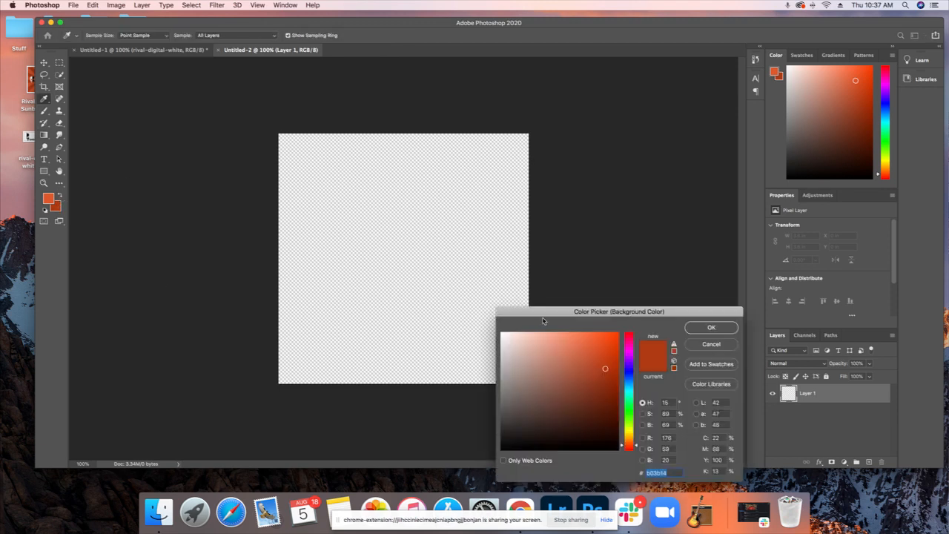
pyautogui.click(711, 328)
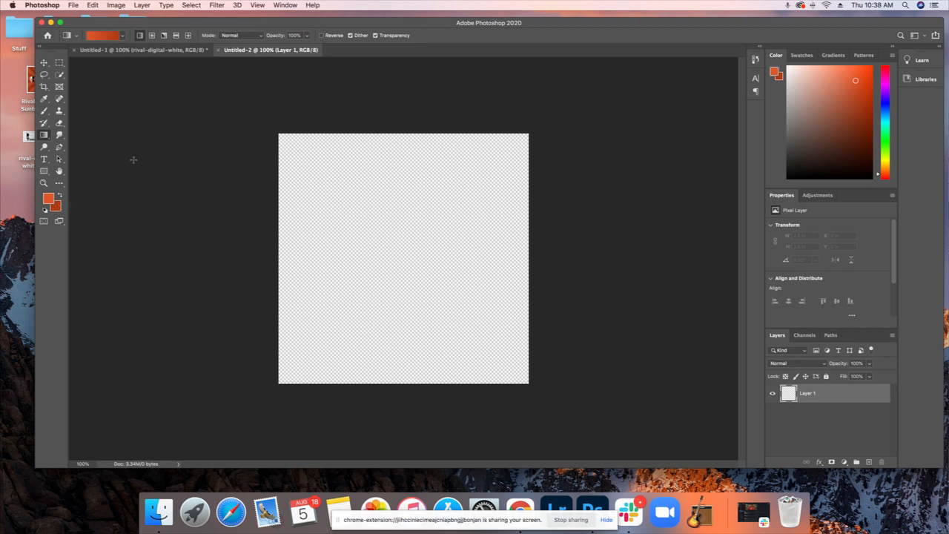
pyautogui.moveTo(84, 146)
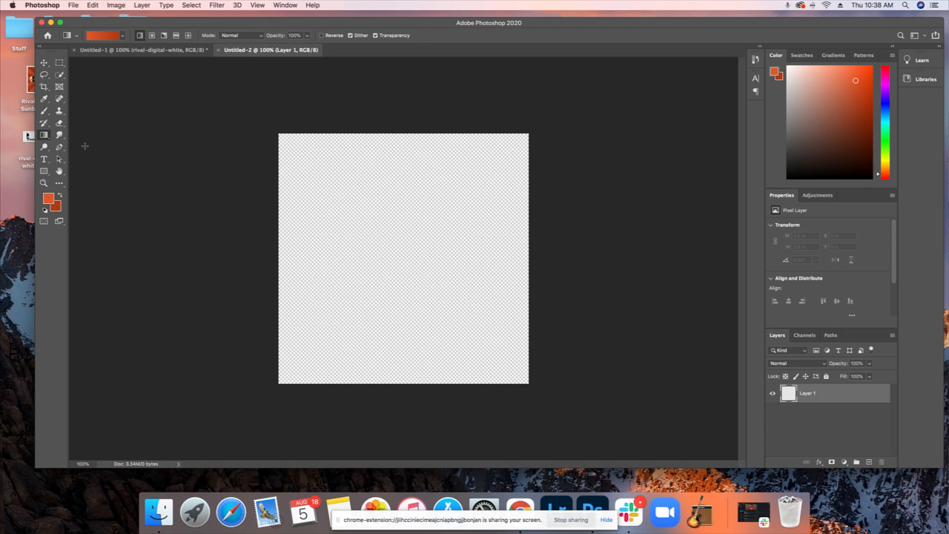
pyautogui.moveTo(44, 135)
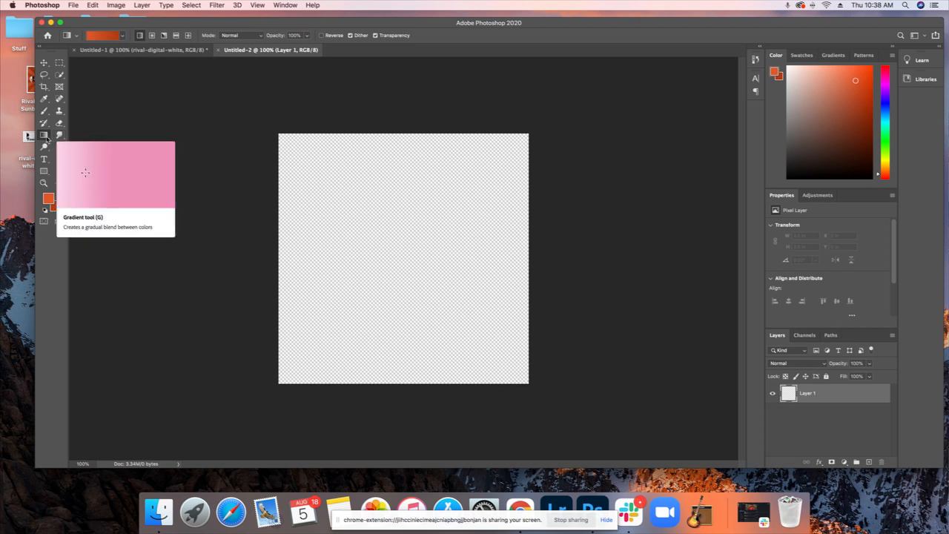
pyautogui.click(44, 134)
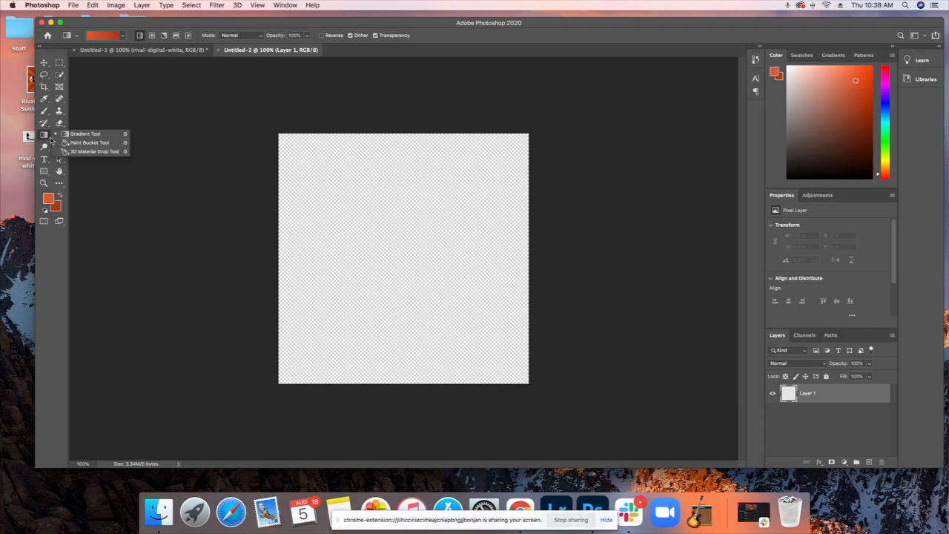
pyautogui.click(89, 141)
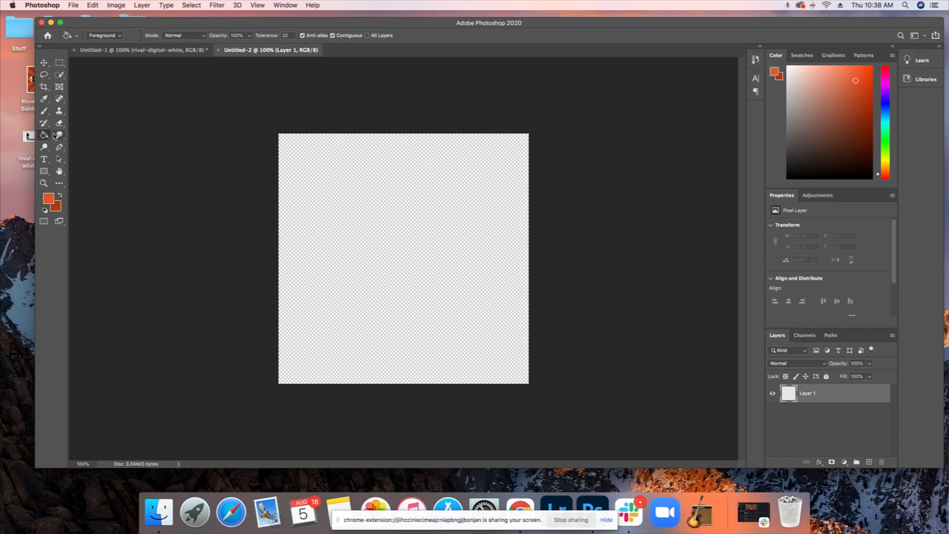
pyautogui.moveTo(44, 136)
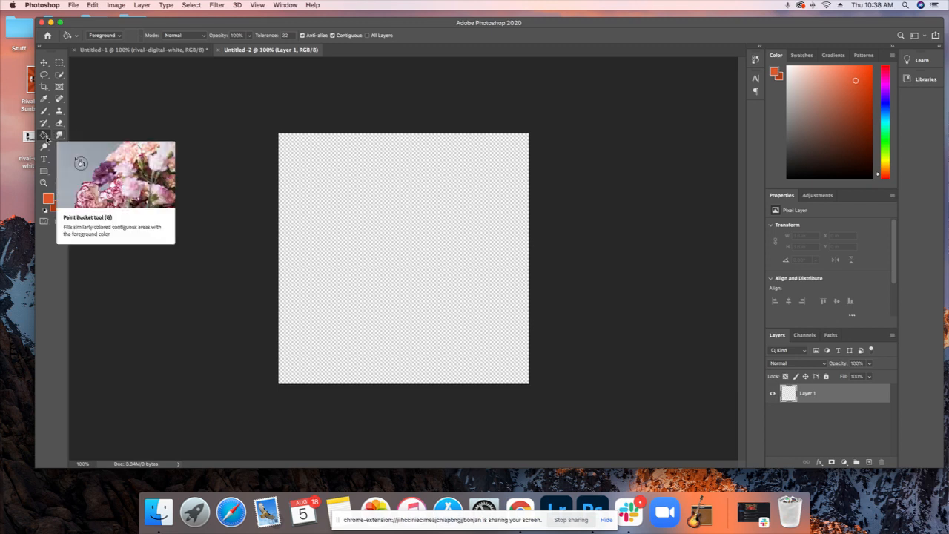
pyautogui.click(80, 162)
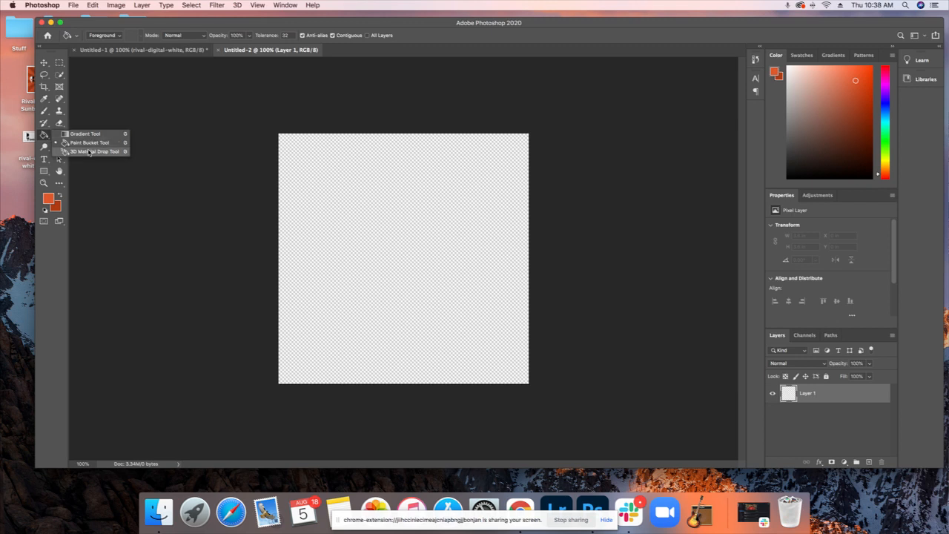
pyautogui.click(85, 133)
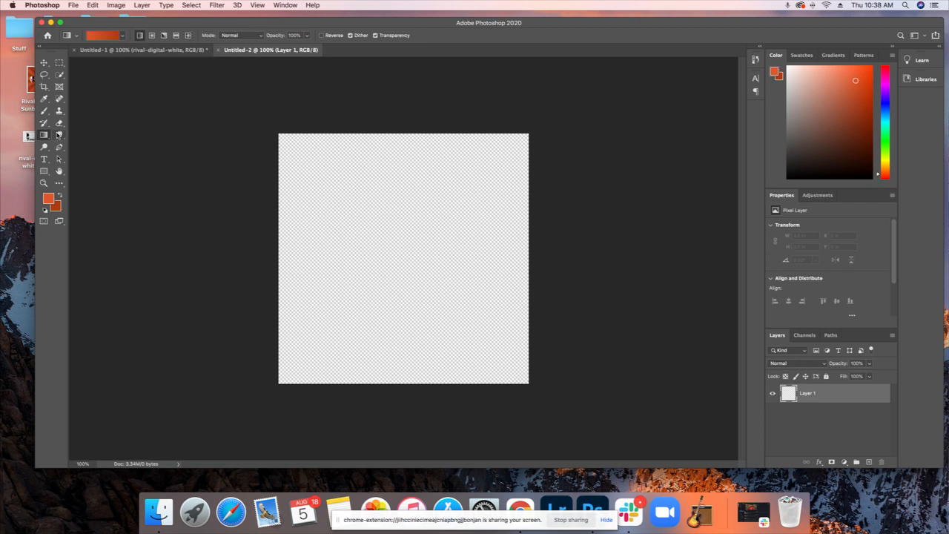
pyautogui.moveTo(70, 139)
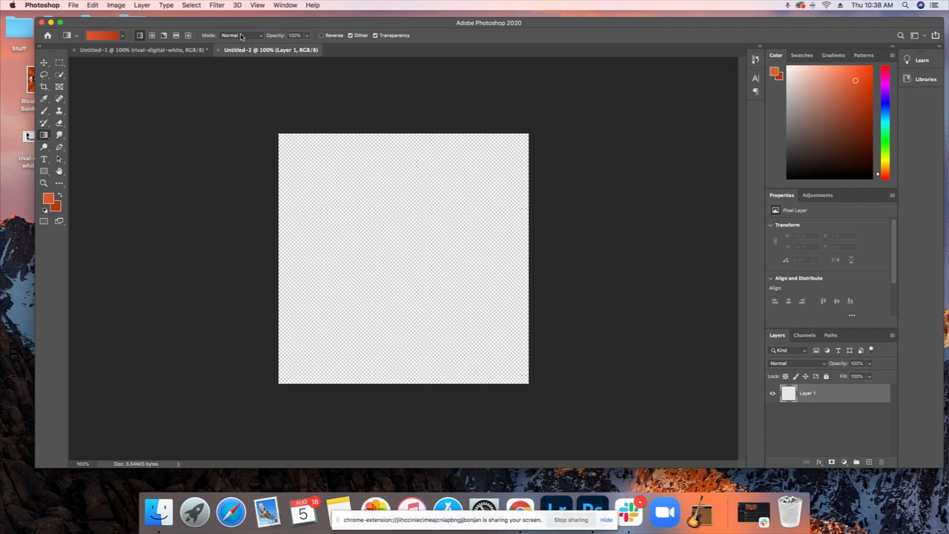
pyautogui.moveTo(327, 61)
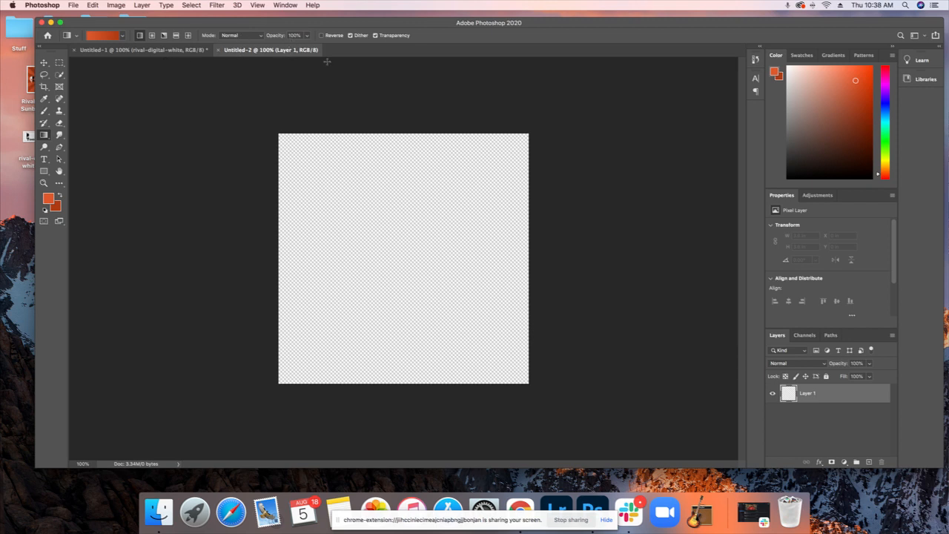
pyautogui.moveTo(354, 76)
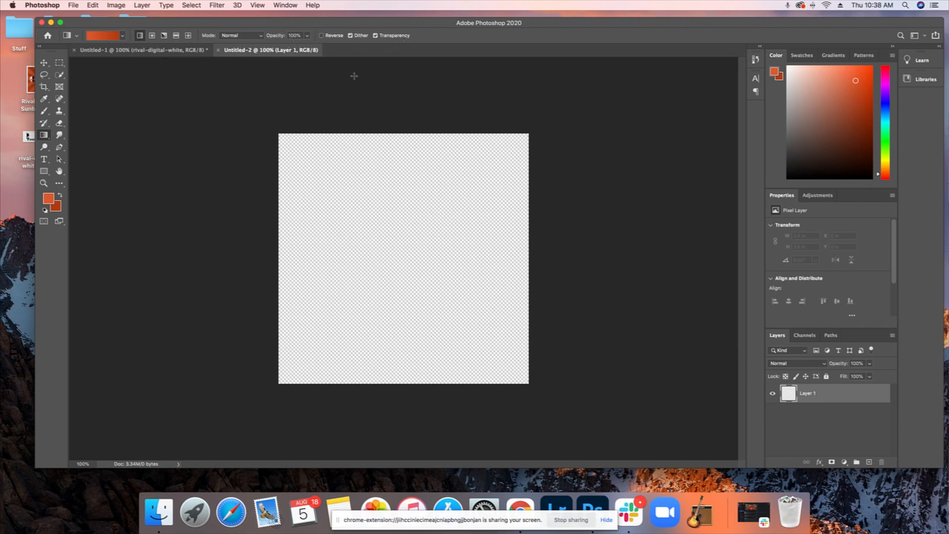
pyautogui.moveTo(348, 128)
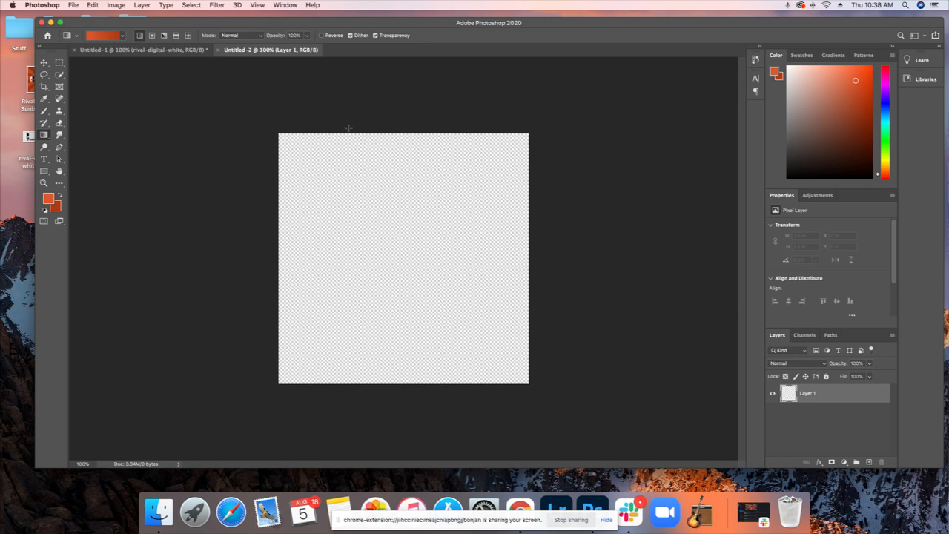
pyautogui.moveTo(390, 126)
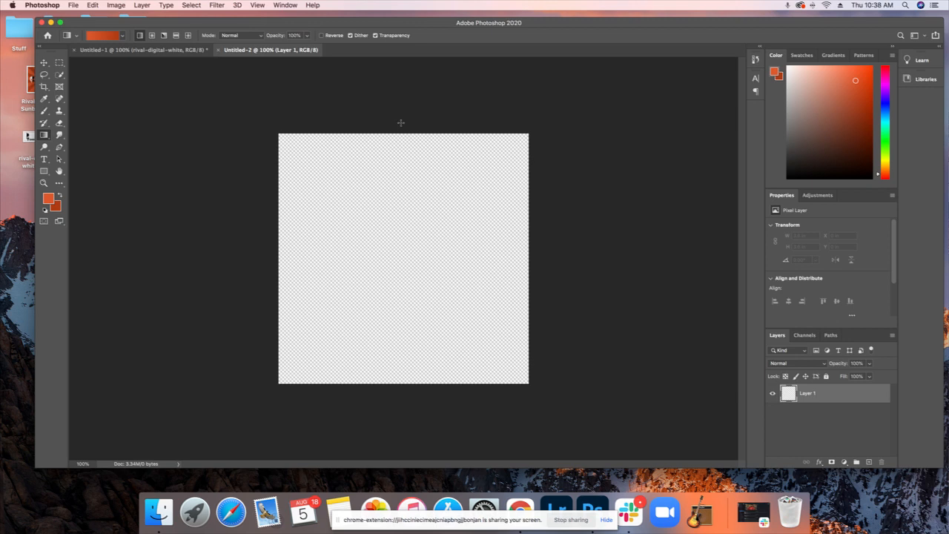
pyautogui.moveTo(398, 123)
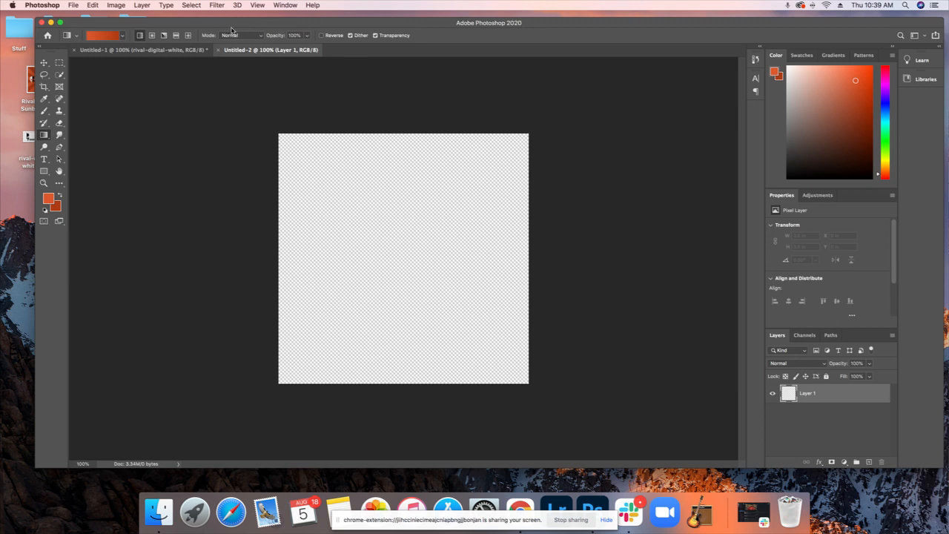
pyautogui.moveTo(495, 118)
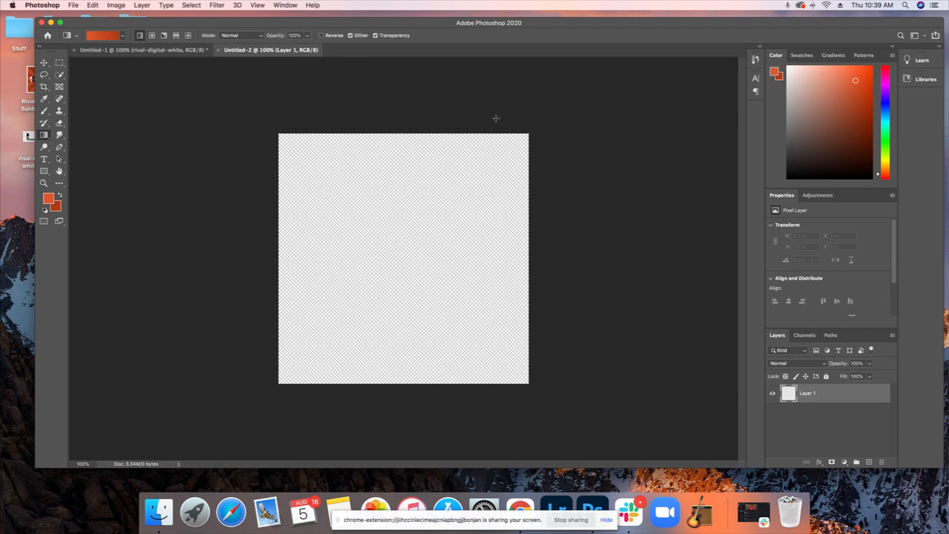
pyautogui.moveTo(400, 119)
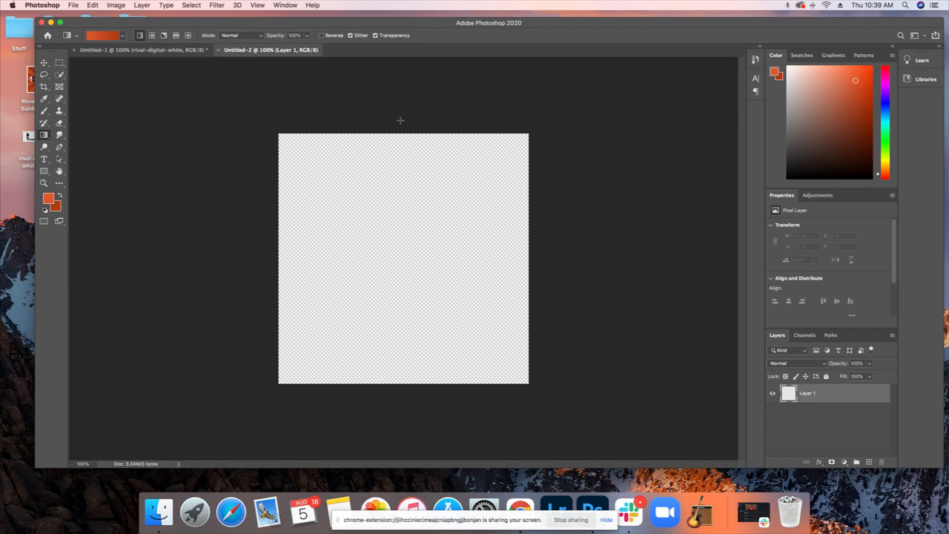
pyautogui.moveTo(402, 122)
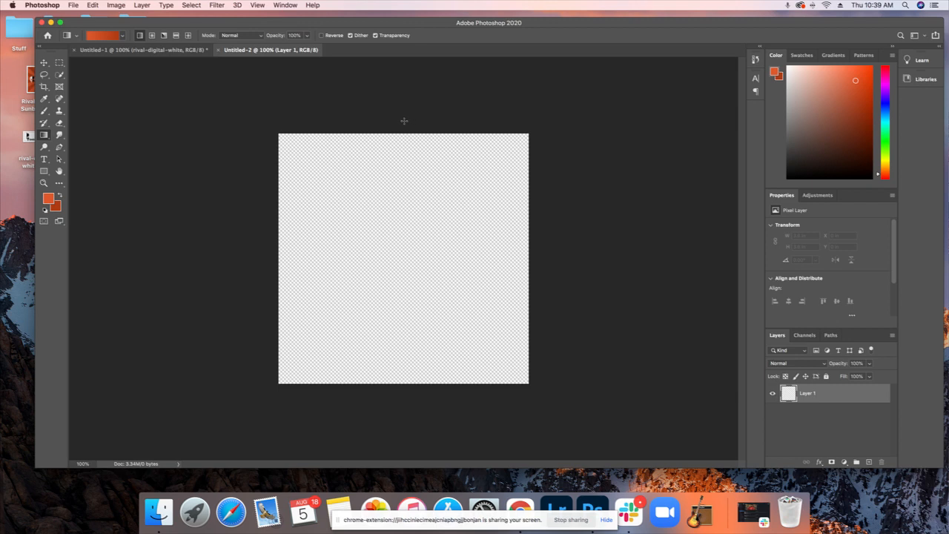
# Step: Drag a top-to-bottom dd582c-to-b03b14 gradient across the whole square canvas
pyautogui.moveTo(404, 122); pyautogui.dragTo(404, 323)
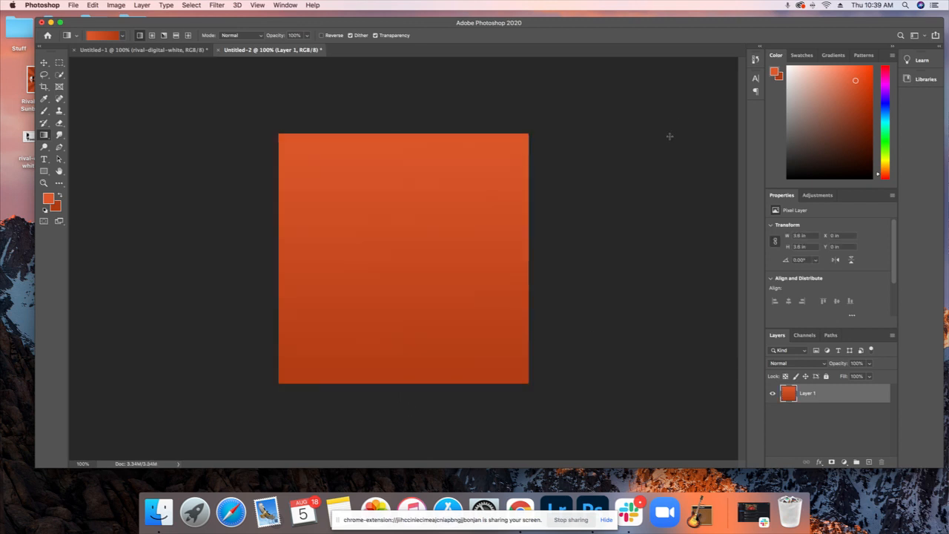
pyautogui.moveTo(374, 103)
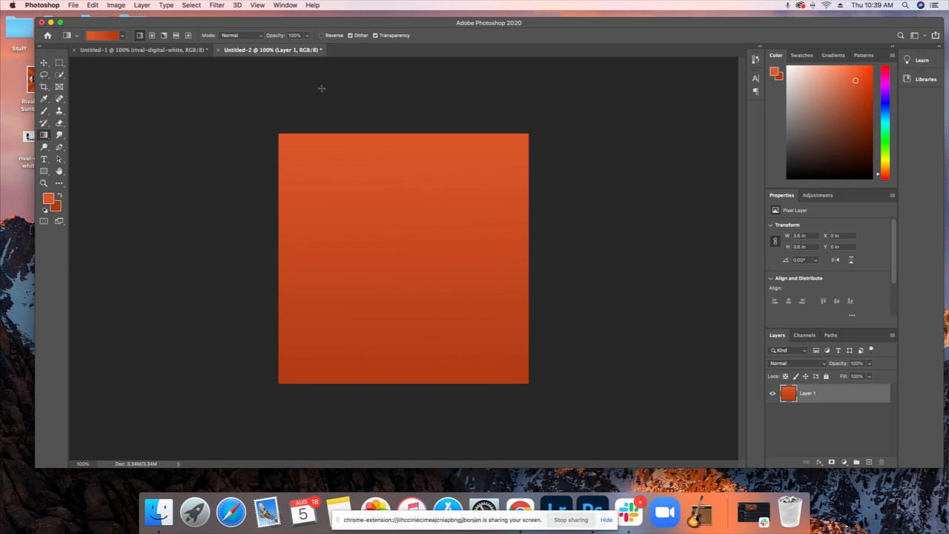
pyautogui.moveTo(321, 91)
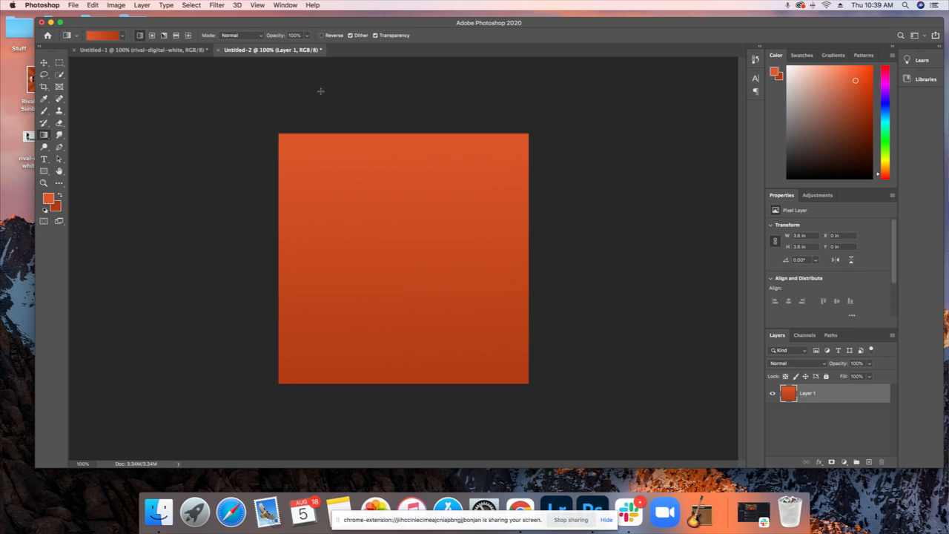
pyautogui.moveTo(344, 117)
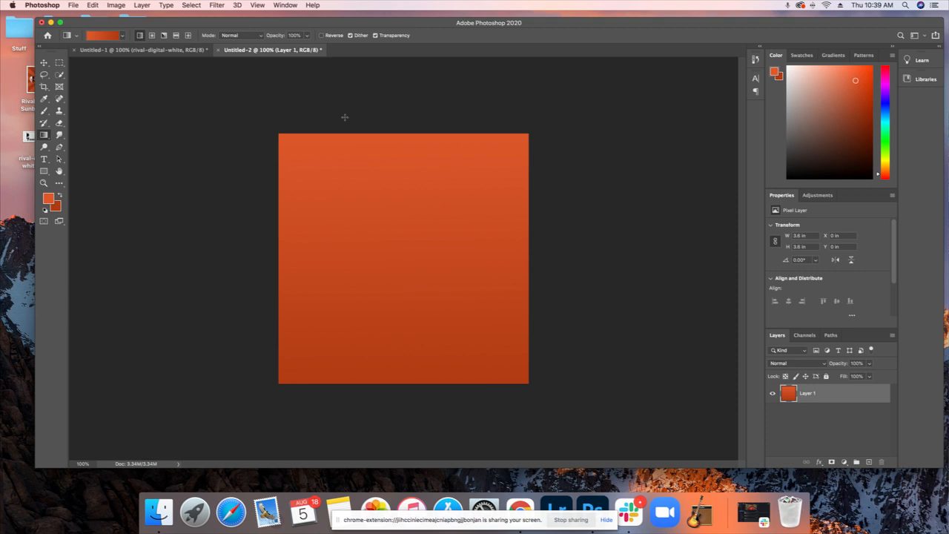
pyautogui.moveTo(308, 166)
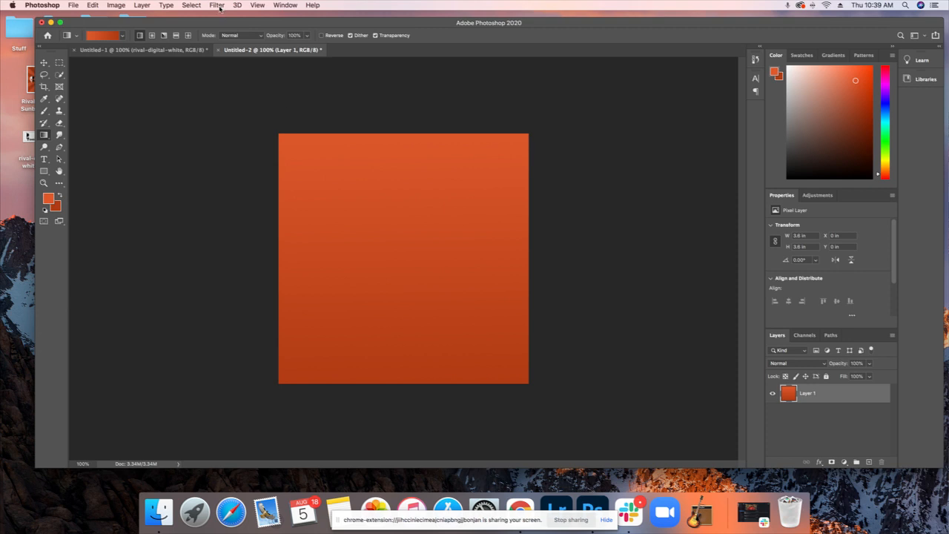
# Step: Open the Filter > Distort > Wave settings for the gradient layer
pyautogui.click(216, 5)
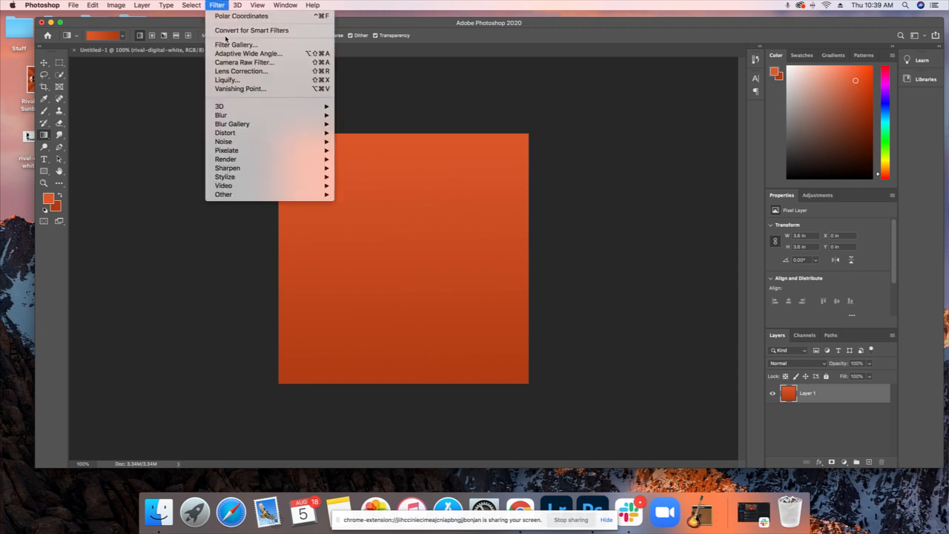
pyautogui.moveTo(244, 62)
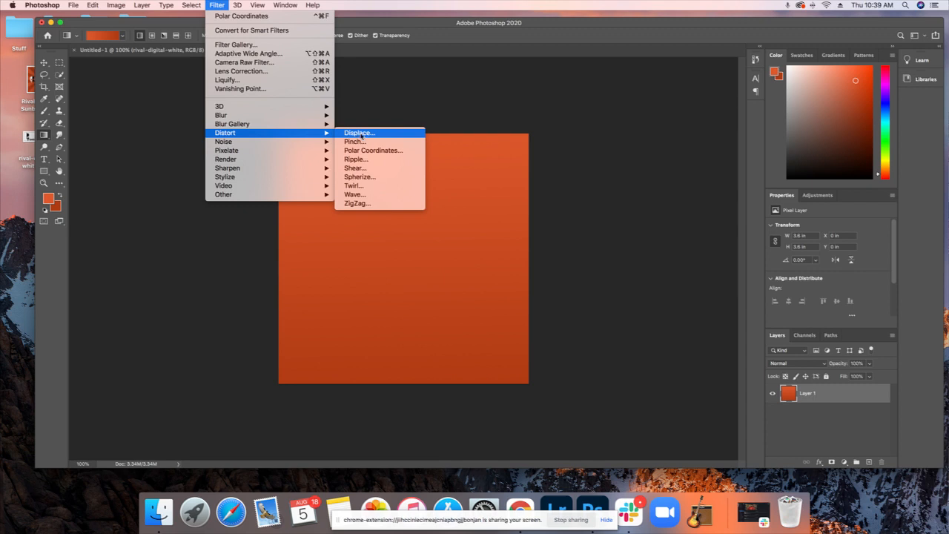
pyautogui.moveTo(354, 195)
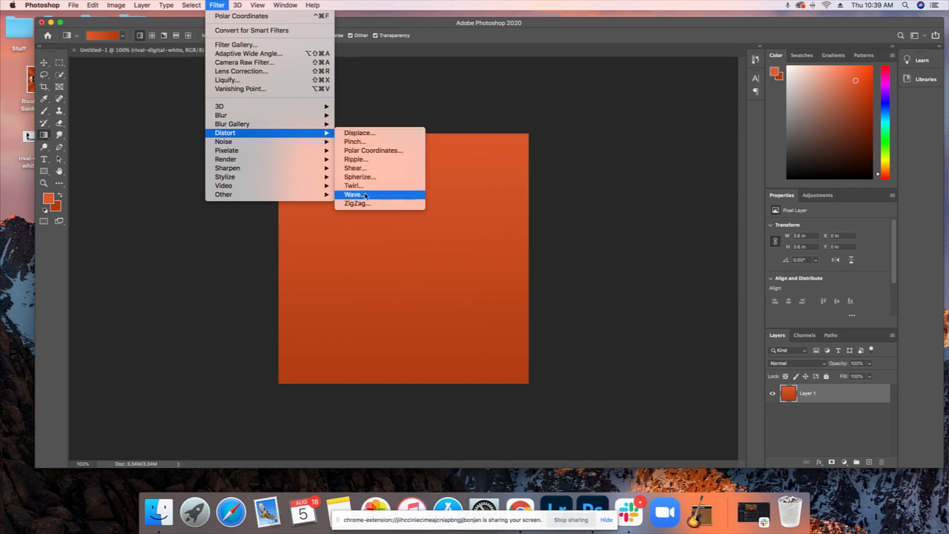
pyautogui.click(355, 194)
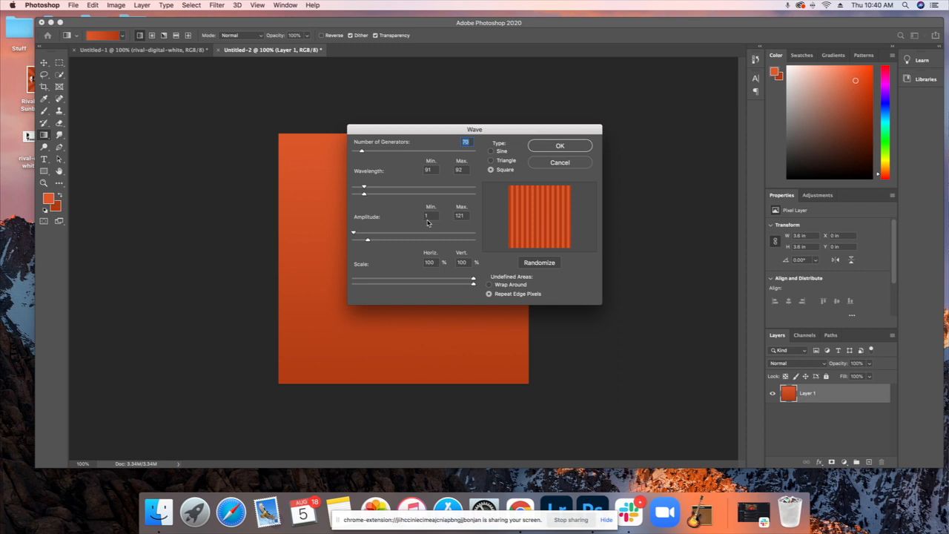
pyautogui.moveTo(509, 145)
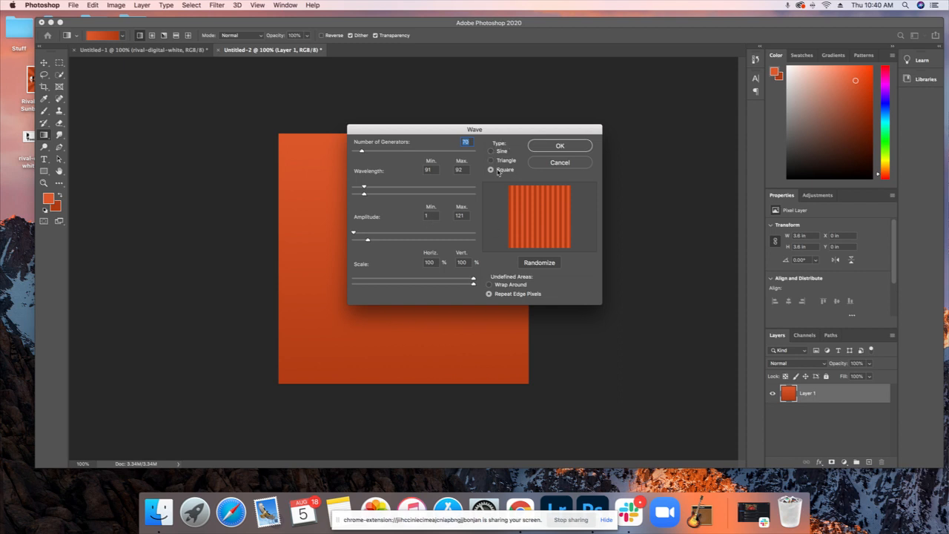
# Step: Apply a Square-type Wave with wavelength about 93 and unchanged amplitude
pyautogui.click(491, 151)
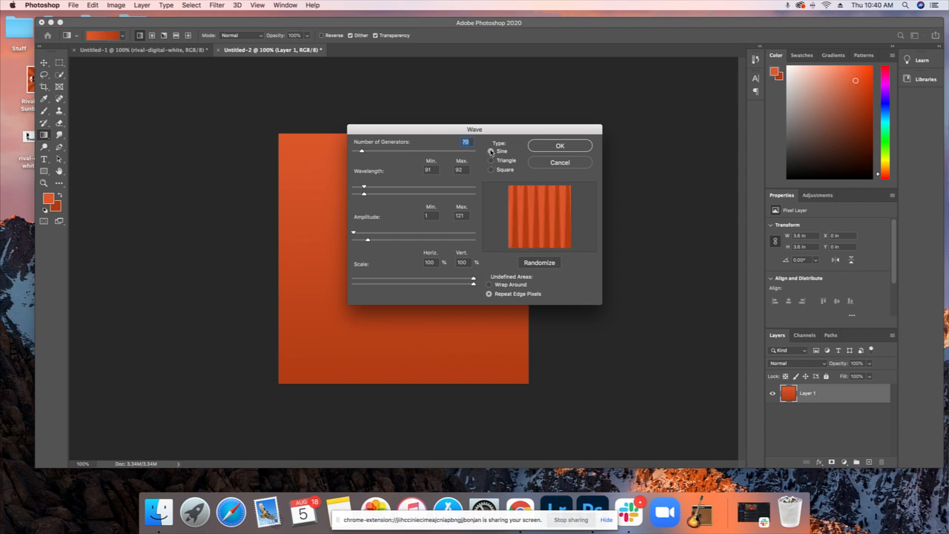
pyautogui.click(491, 170)
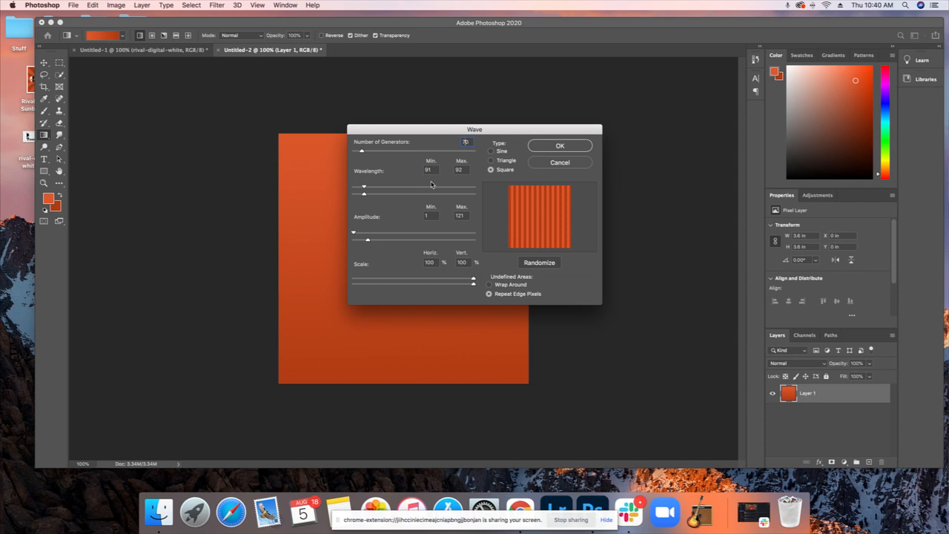
pyautogui.moveTo(434, 184)
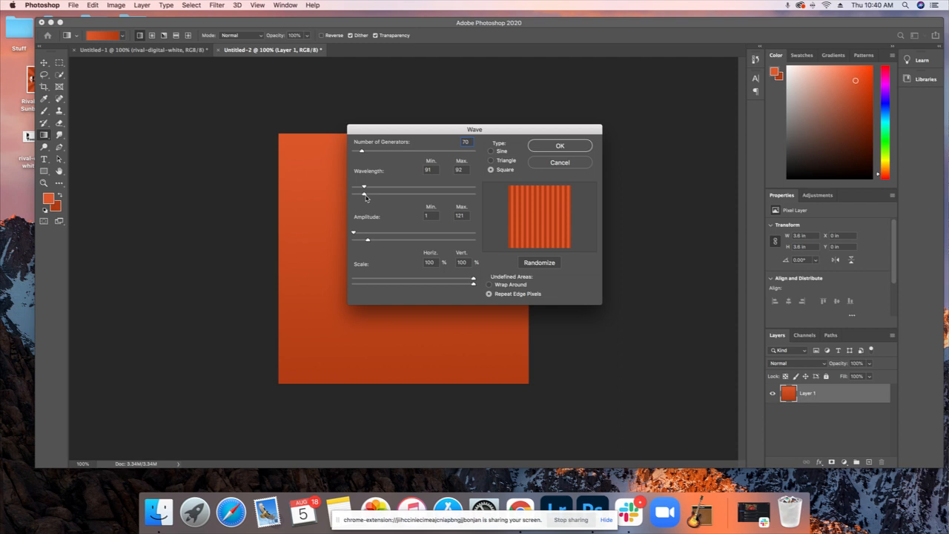
pyautogui.moveTo(363, 187); pyautogui.dragTo(367, 187)
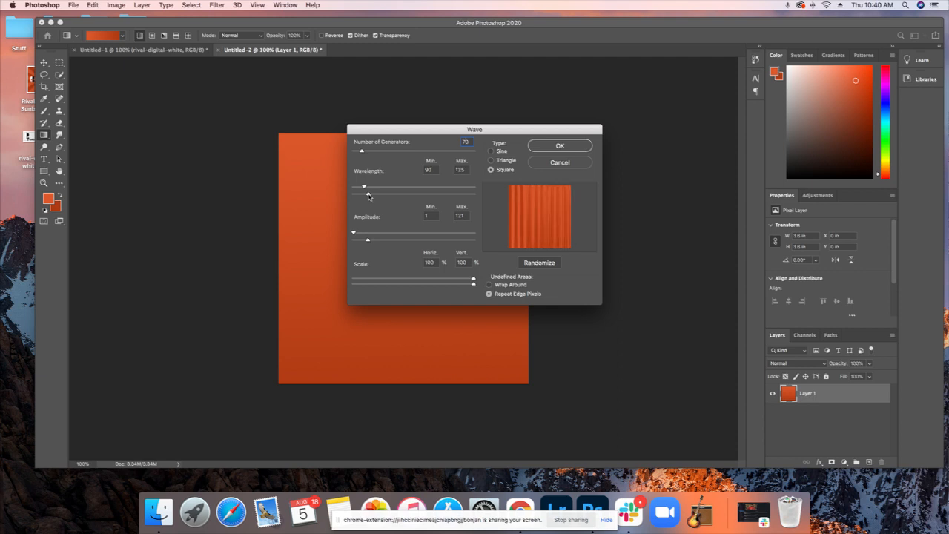
pyautogui.moveTo(364, 188); pyautogui.dragTo(371, 188)
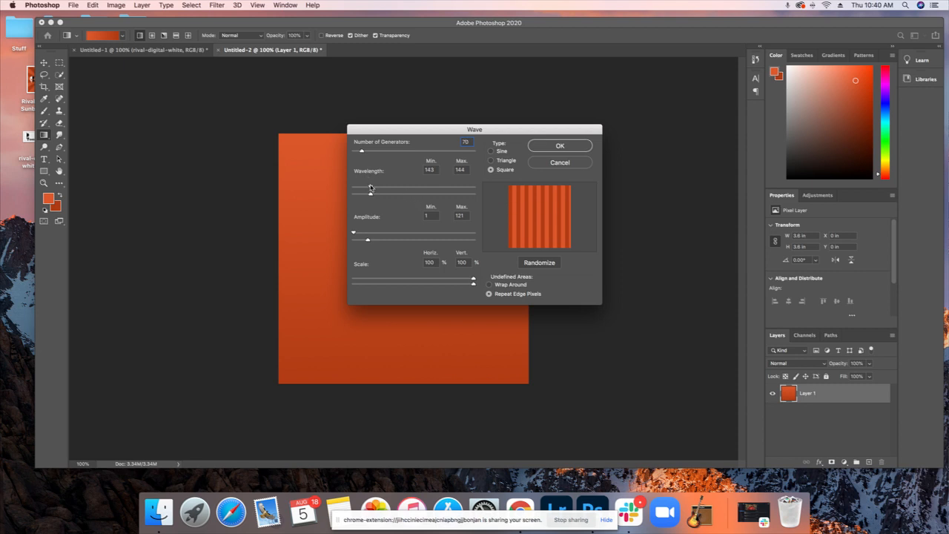
pyautogui.moveTo(370, 189); pyautogui.dragTo(380, 189)
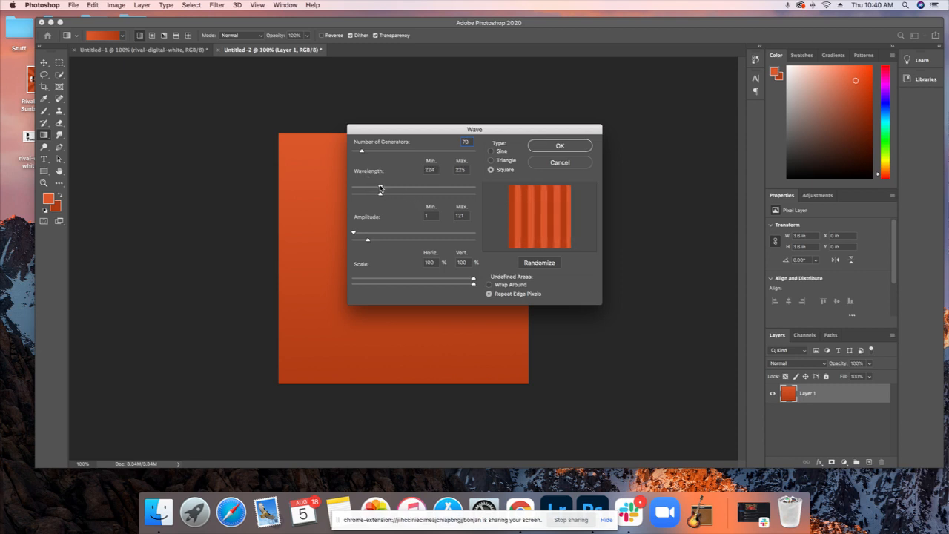
pyautogui.moveTo(362, 189); pyautogui.dragTo(387, 189)
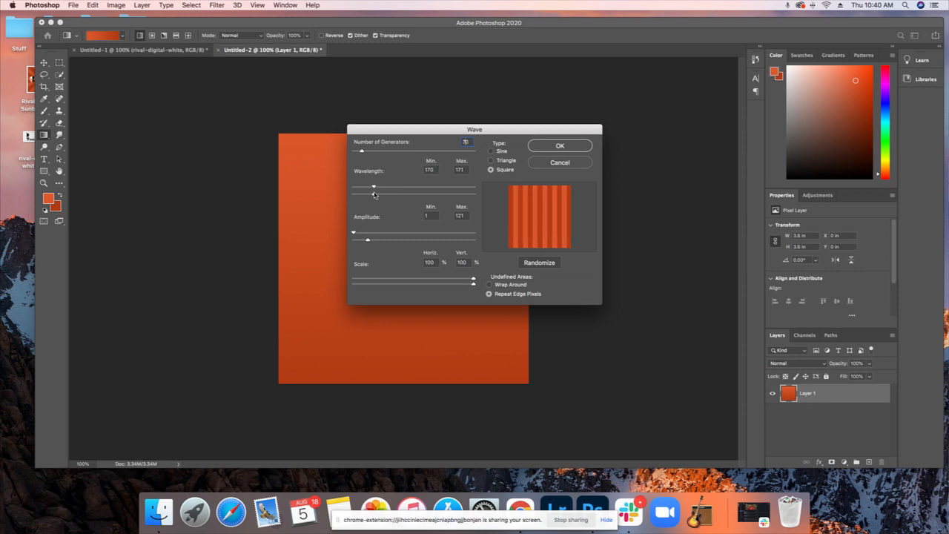
pyautogui.moveTo(373, 186); pyautogui.dragTo(370, 186)
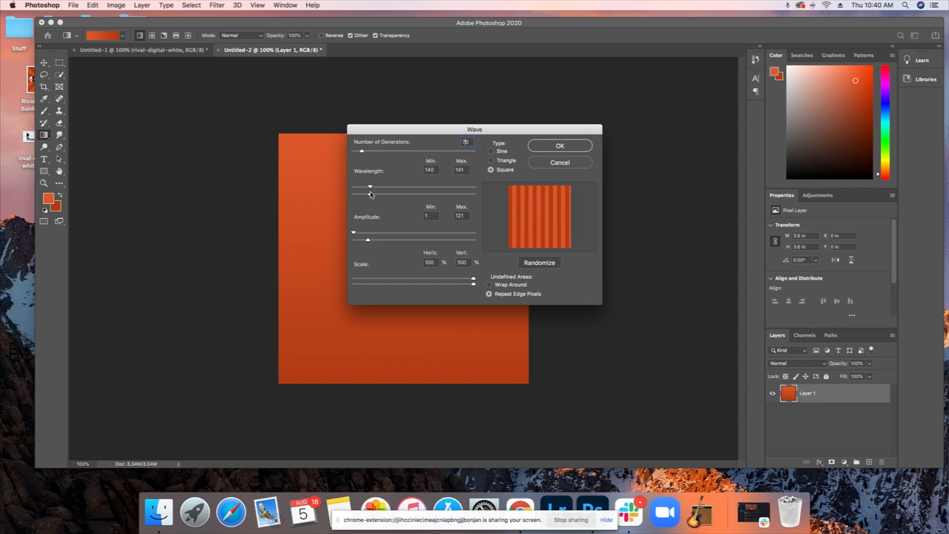
pyautogui.moveTo(369, 186); pyautogui.dragTo(367, 186)
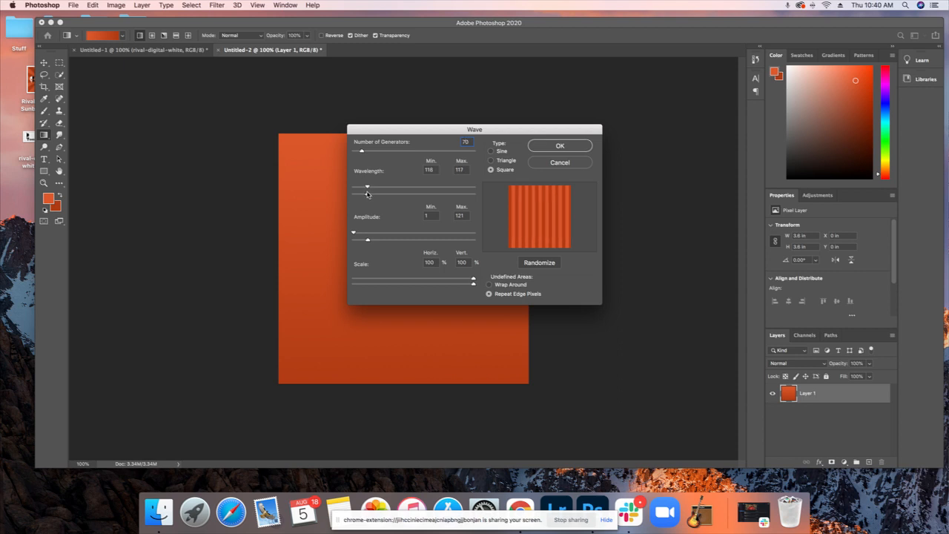
pyautogui.moveTo(367, 187); pyautogui.dragTo(363, 187)
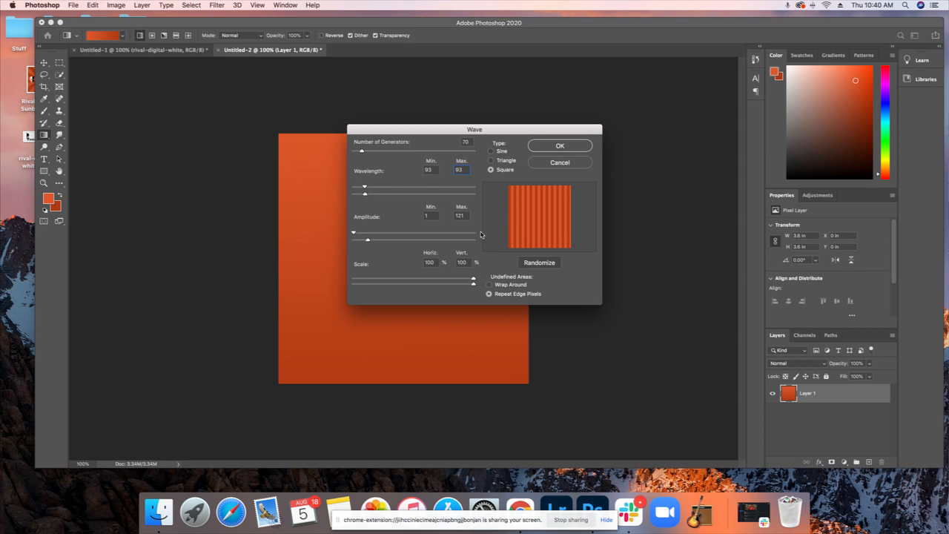
pyautogui.moveTo(355, 235)
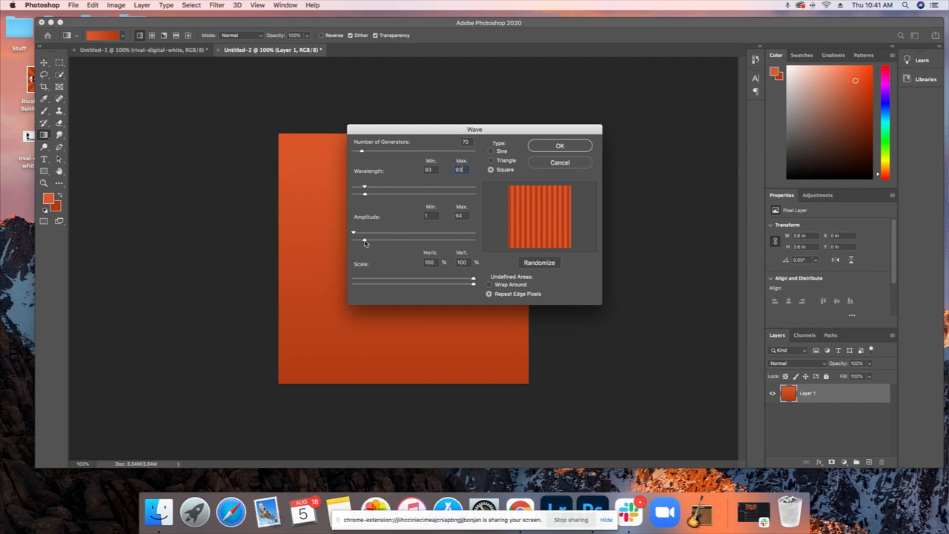
pyautogui.moveTo(363, 232); pyautogui.dragTo(371, 232)
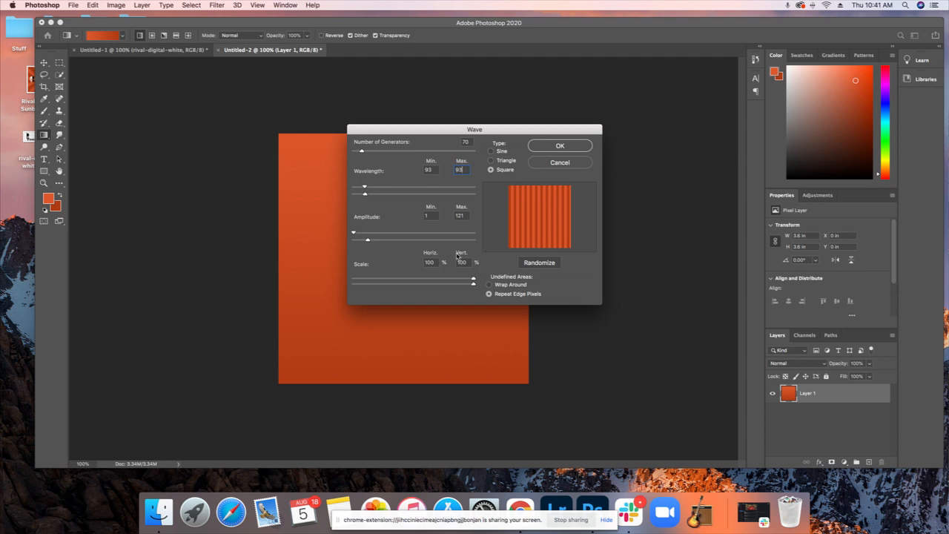
pyautogui.moveTo(577, 249)
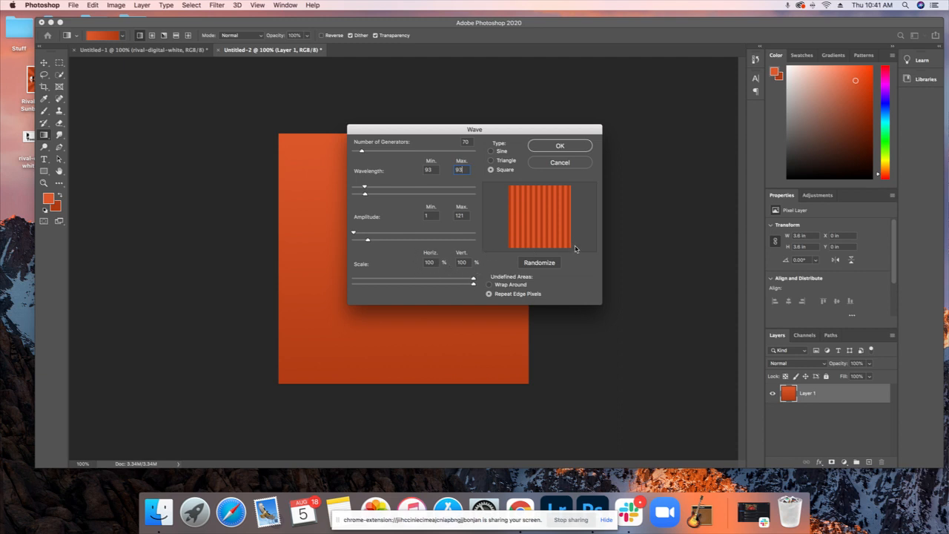
pyautogui.click(559, 145)
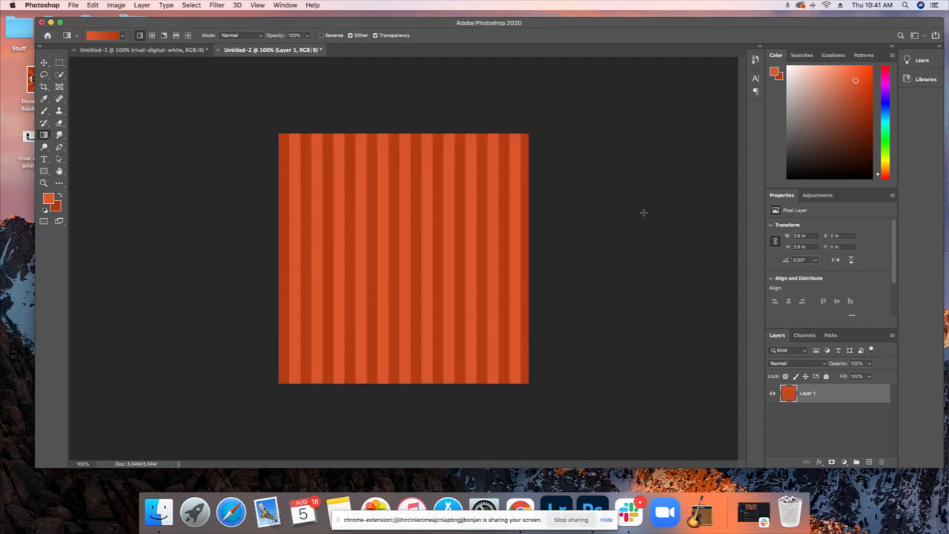
pyautogui.moveTo(296, 393)
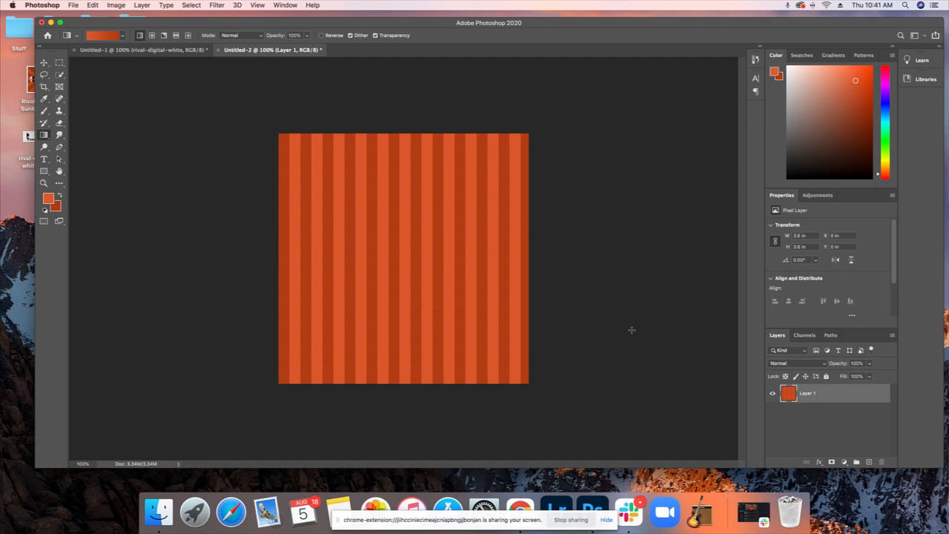
pyautogui.moveTo(258, 238)
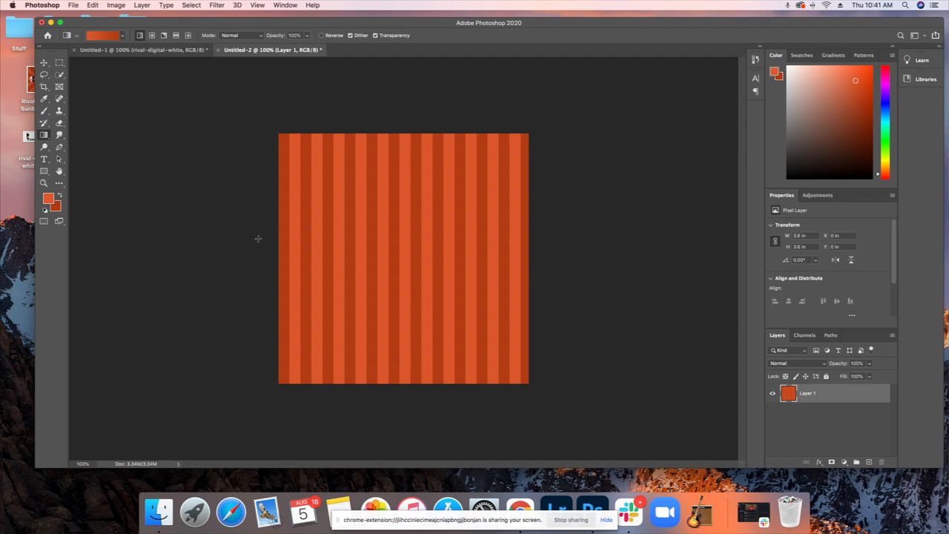
pyautogui.moveTo(583, 305)
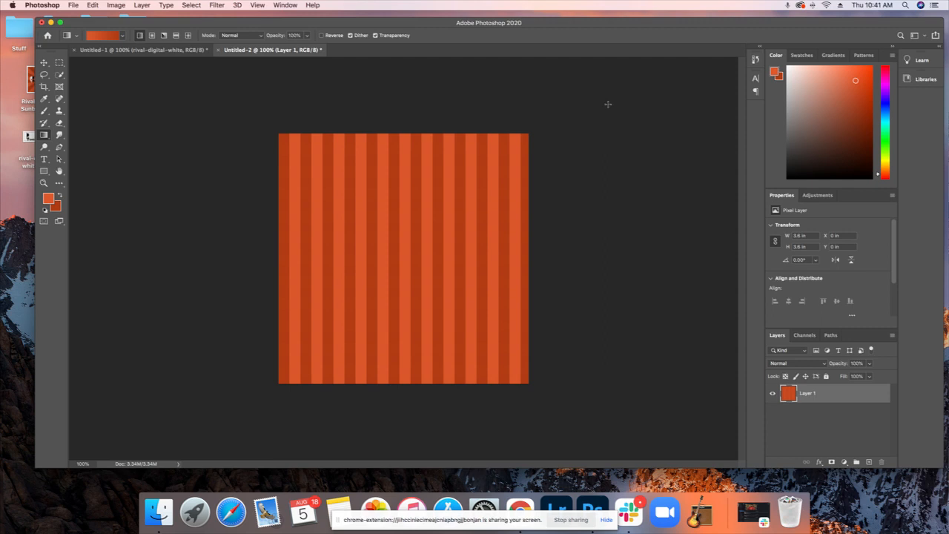
pyautogui.moveTo(587, 216)
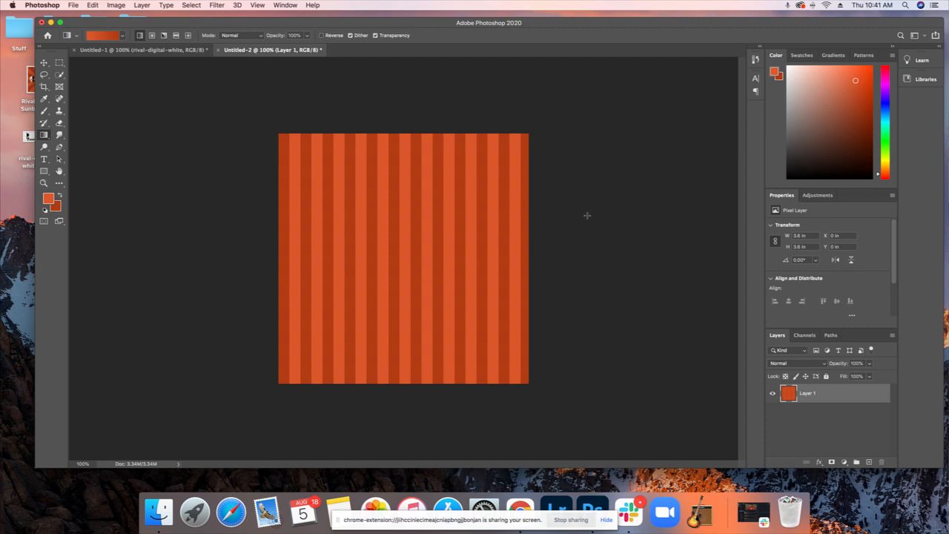
# Step: Apply Polar Coordinates set to Rectangular to Polar, curving the stripes into rays
pyautogui.click(216, 5)
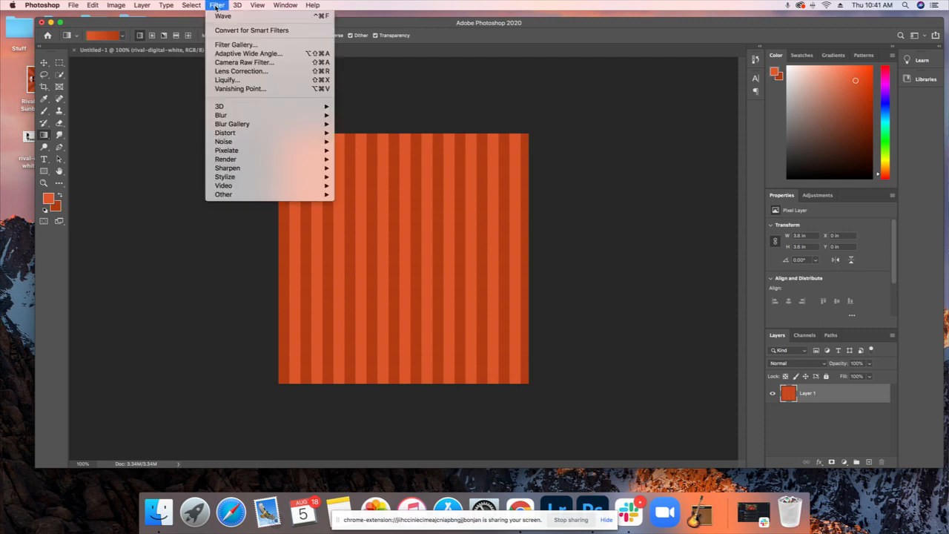
pyautogui.moveTo(225, 133)
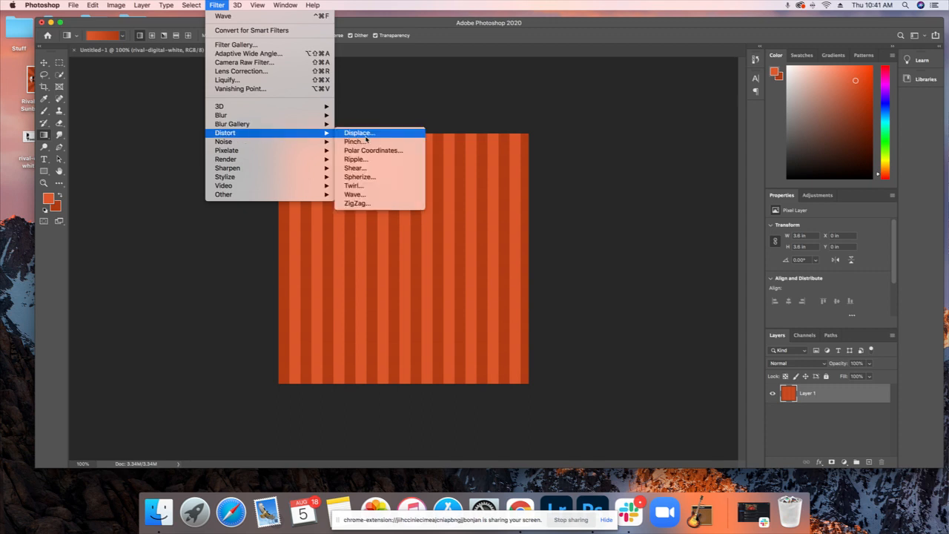
pyautogui.moveTo(372, 150)
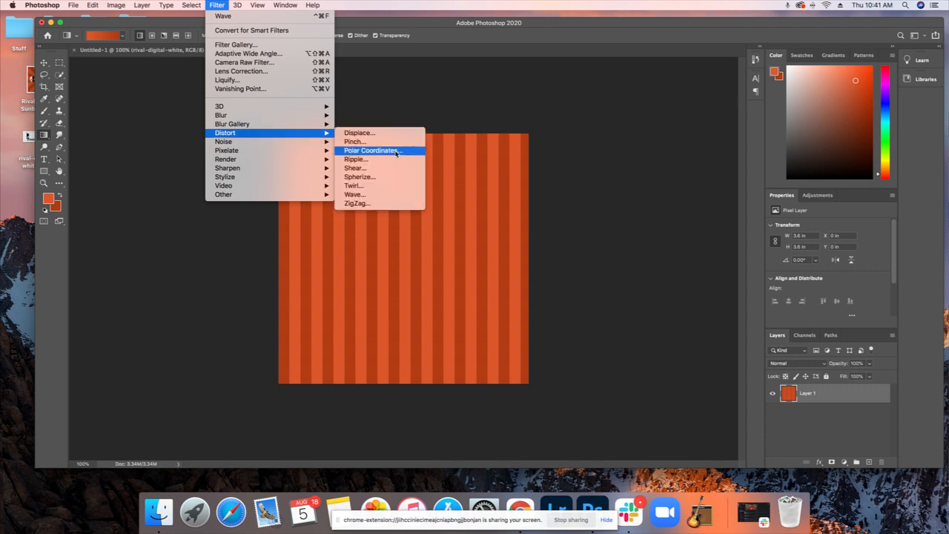
pyautogui.click(371, 151)
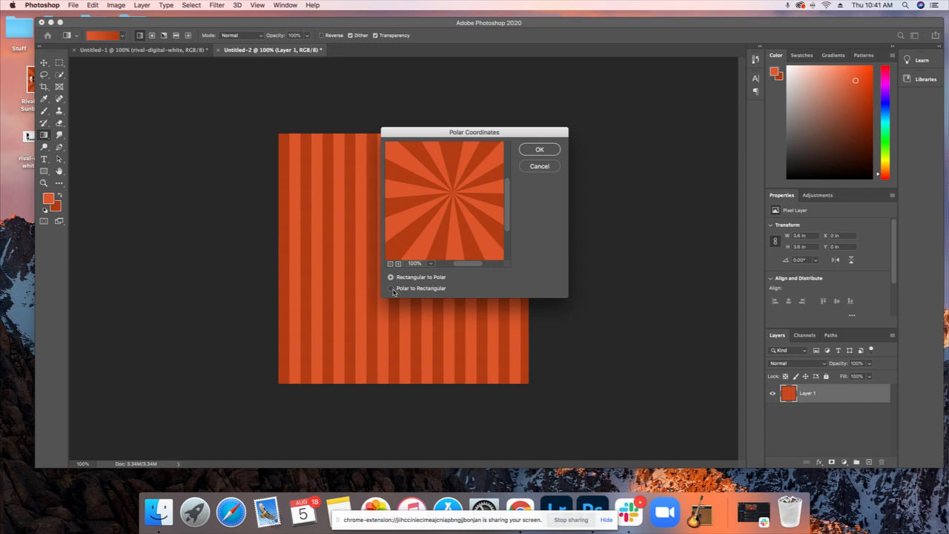
pyautogui.click(391, 288)
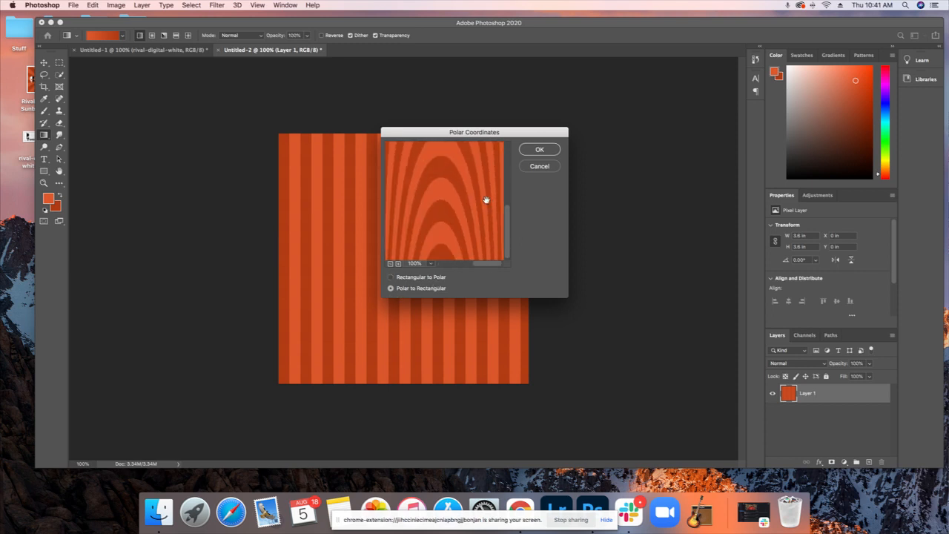
pyautogui.click(391, 277)
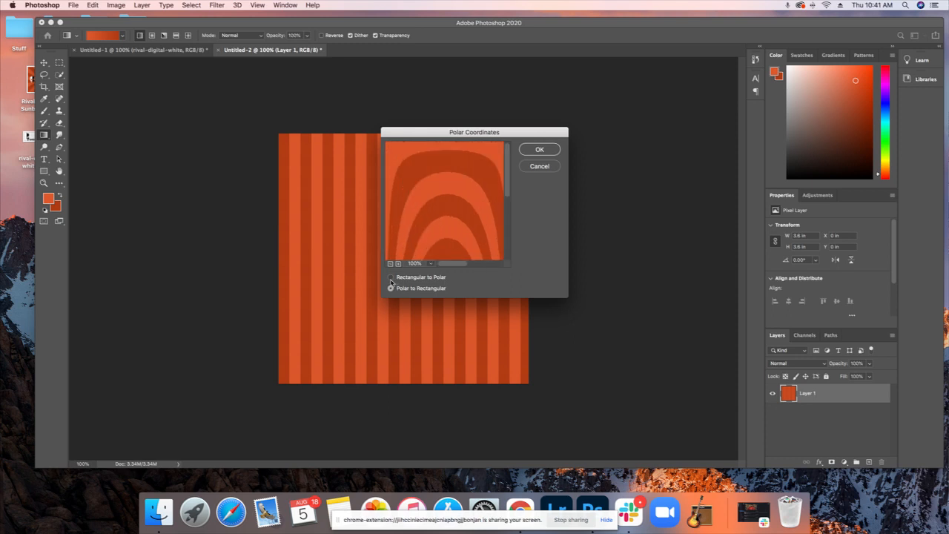
pyautogui.click(390, 276)
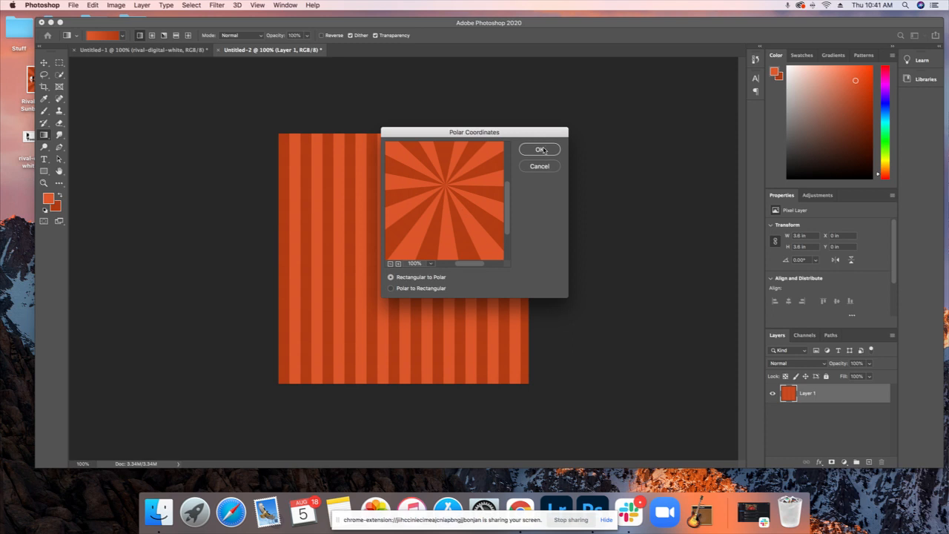
pyautogui.click(541, 149)
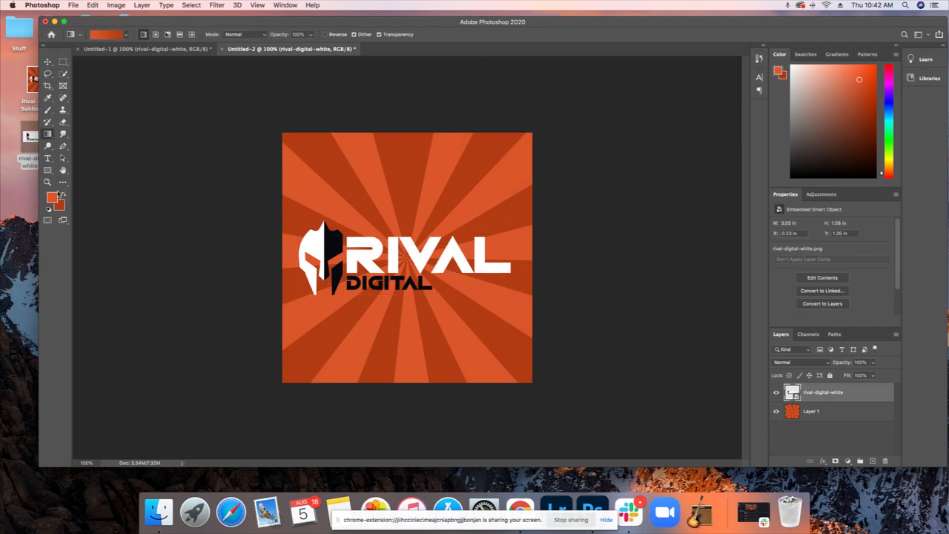
pyautogui.moveTo(288, 223)
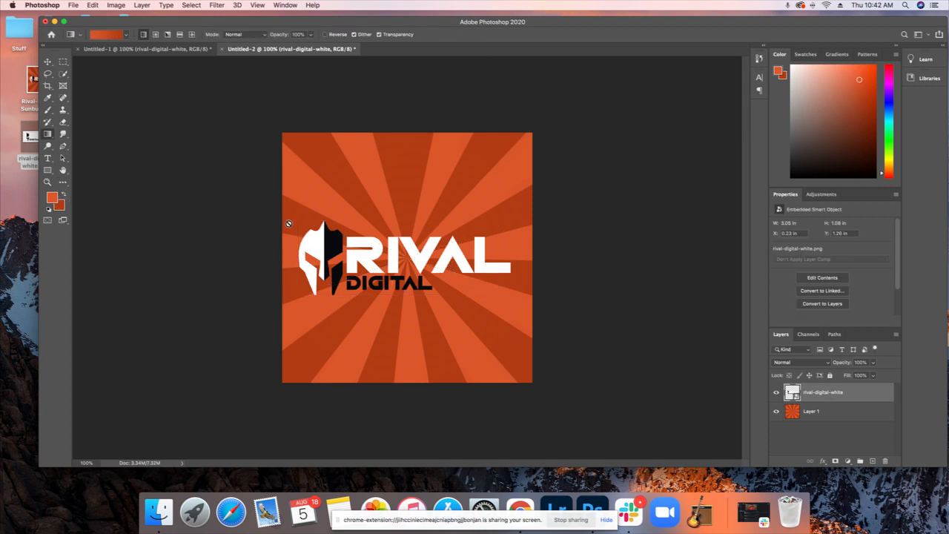
pyautogui.moveTo(54, 368)
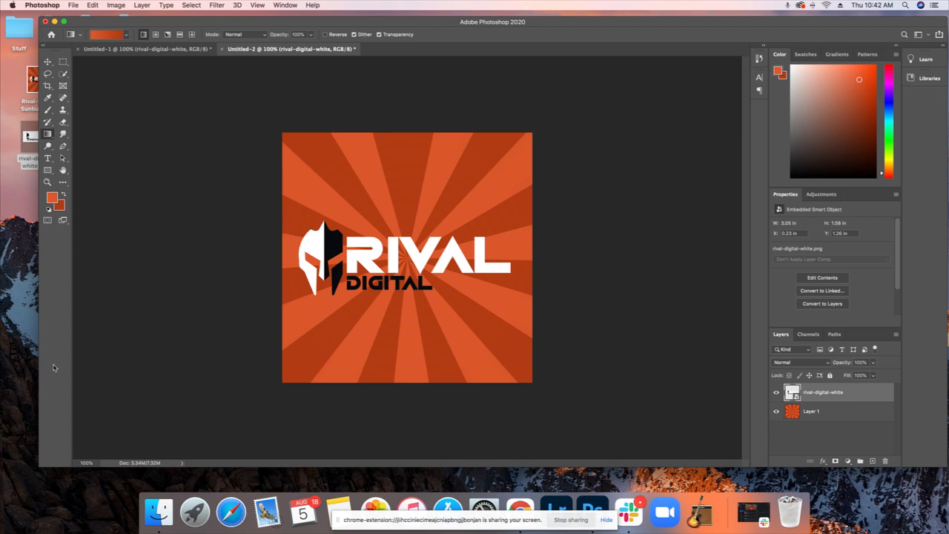